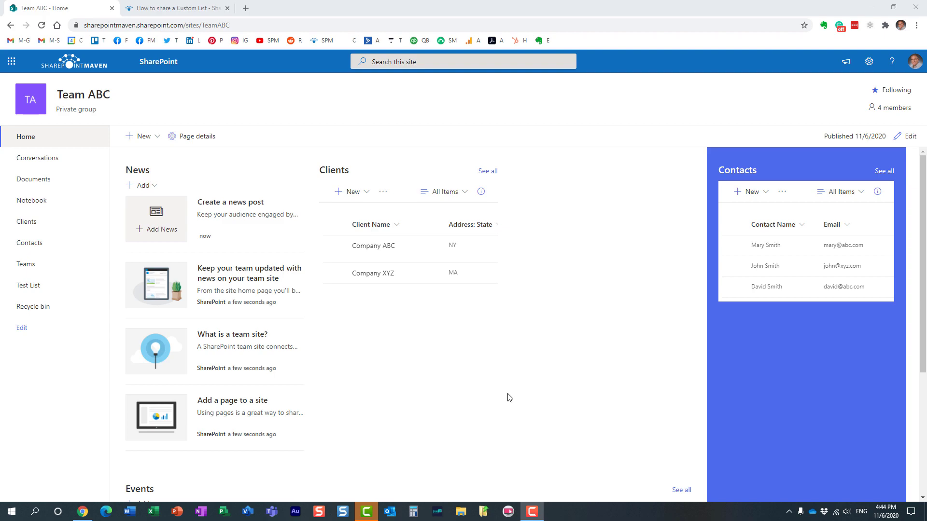
mouse_move(482, 336)
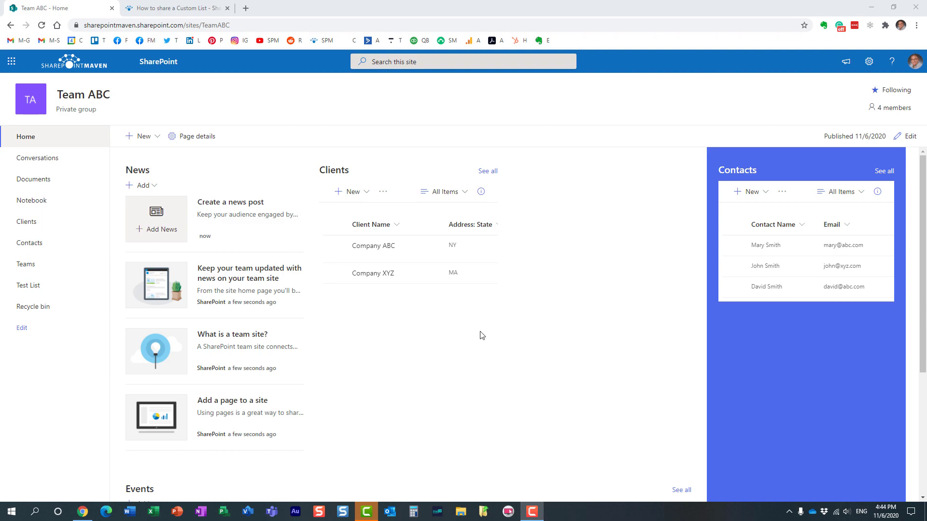
View the Add news options, enter edit mode, and browse web parts for column three
click(142, 185)
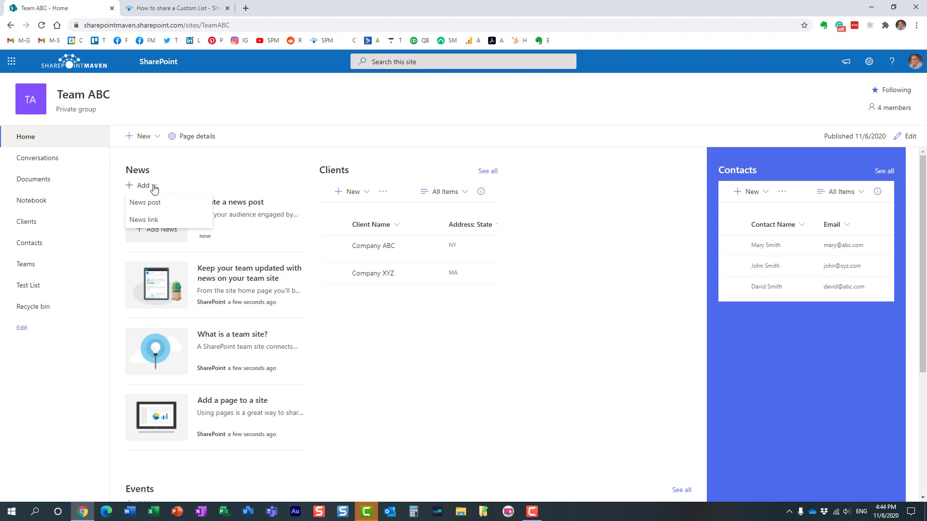
mouse_move(157, 219)
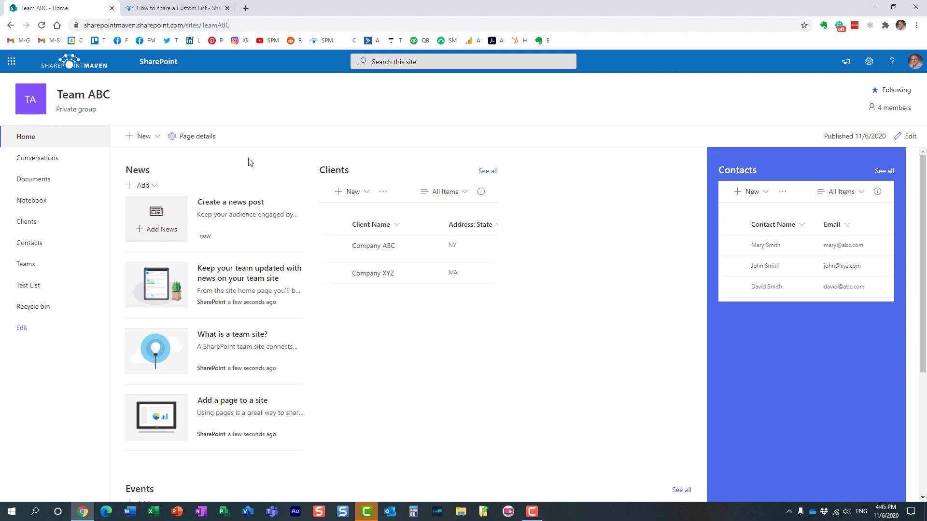
mouse_move(174, 181)
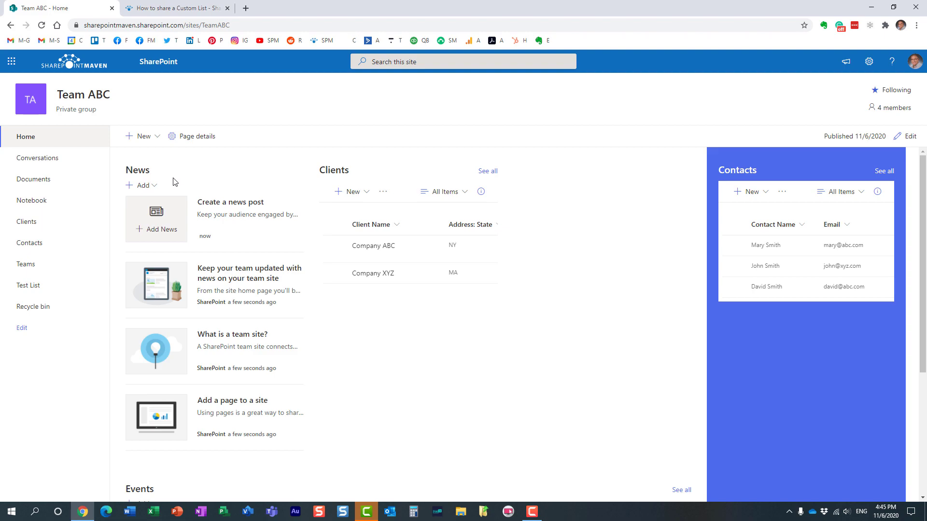
click(909, 137)
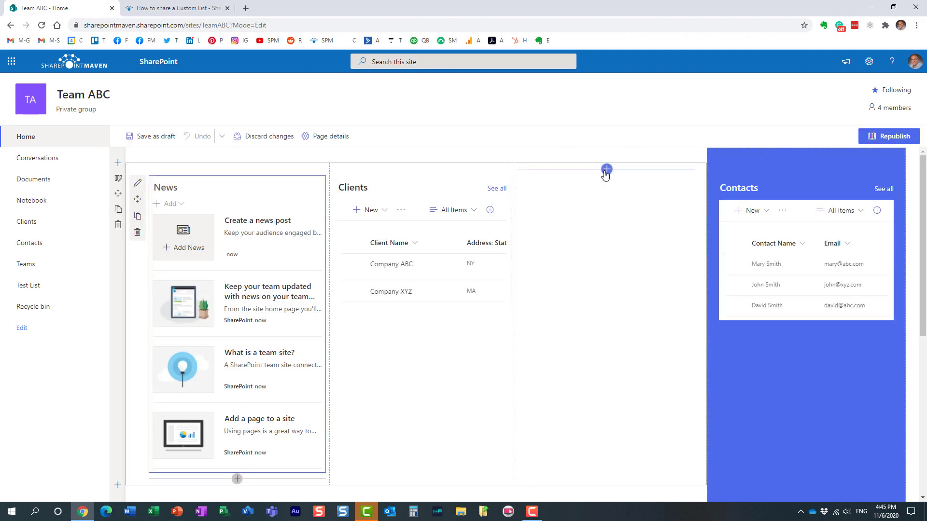
click(605, 169)
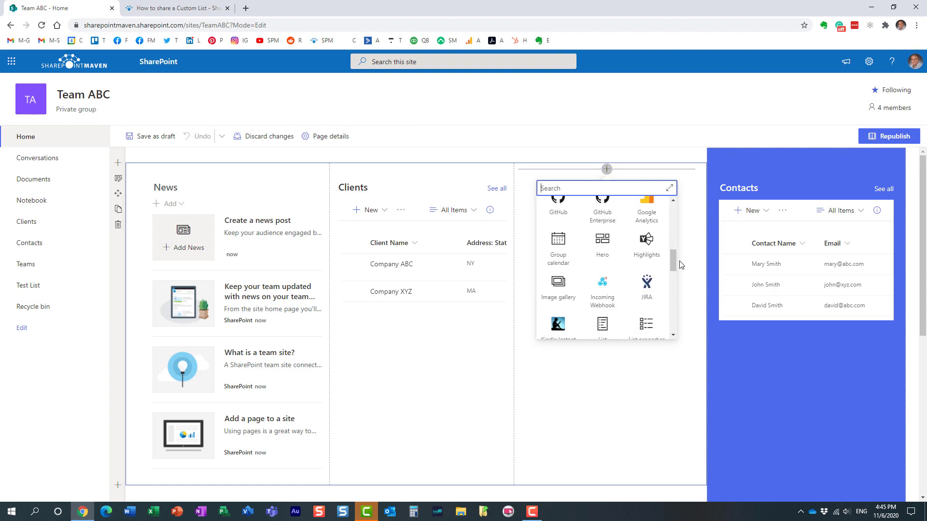
scroll(down, 3)
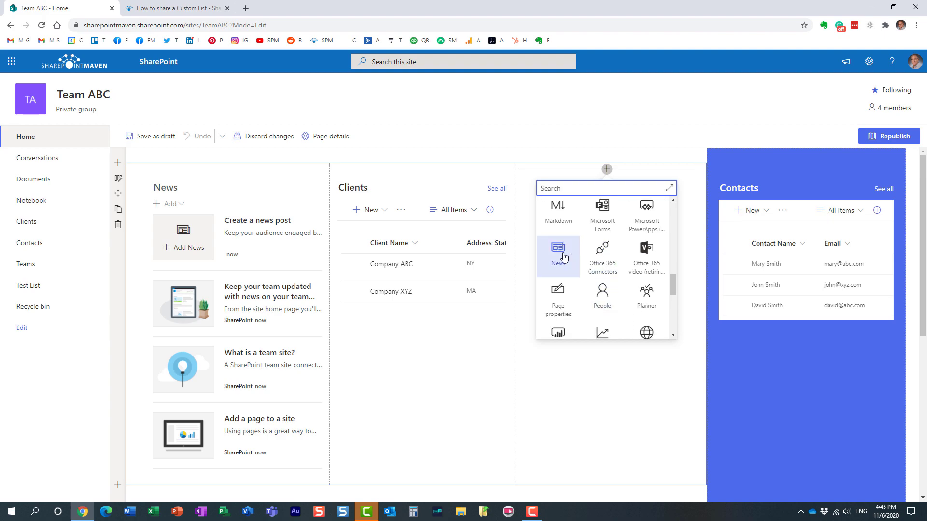
click(557, 250)
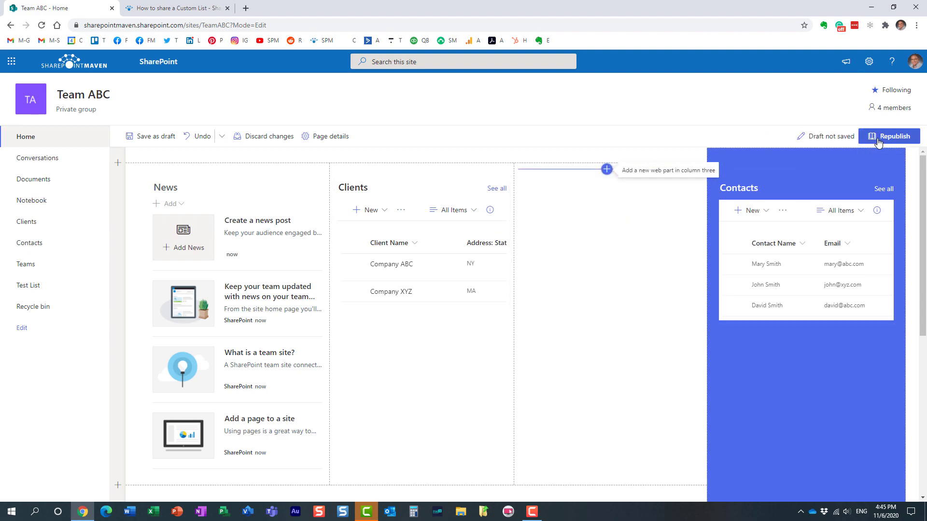
Republish the Team ABC home page and show the News web part's Add options
click(889, 136)
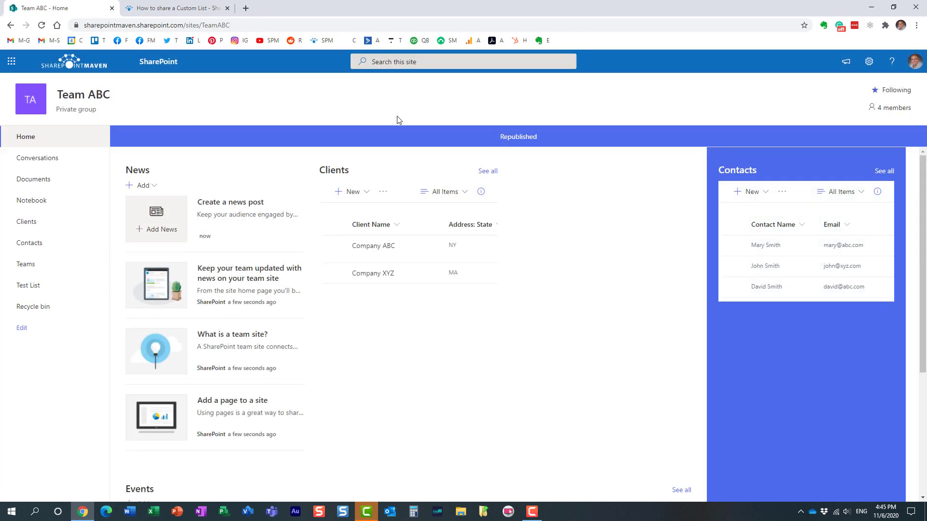
mouse_move(155, 190)
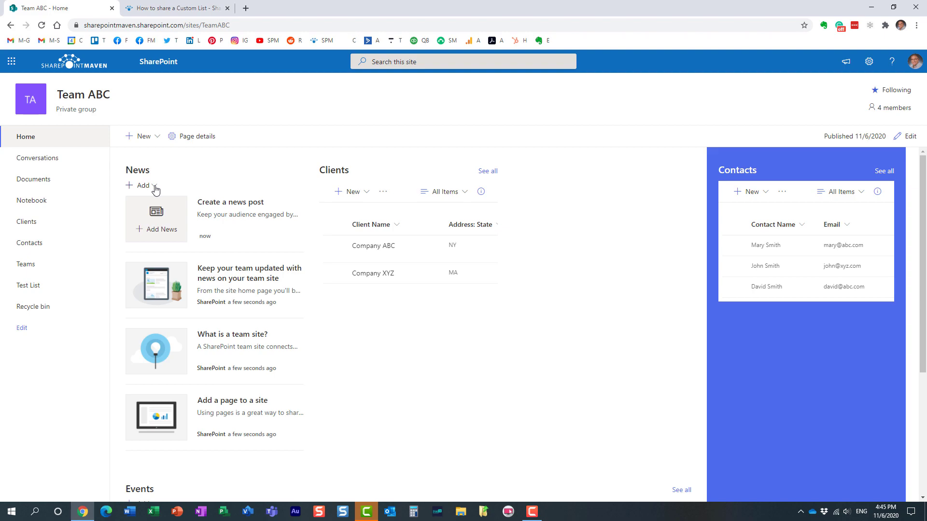
click(140, 185)
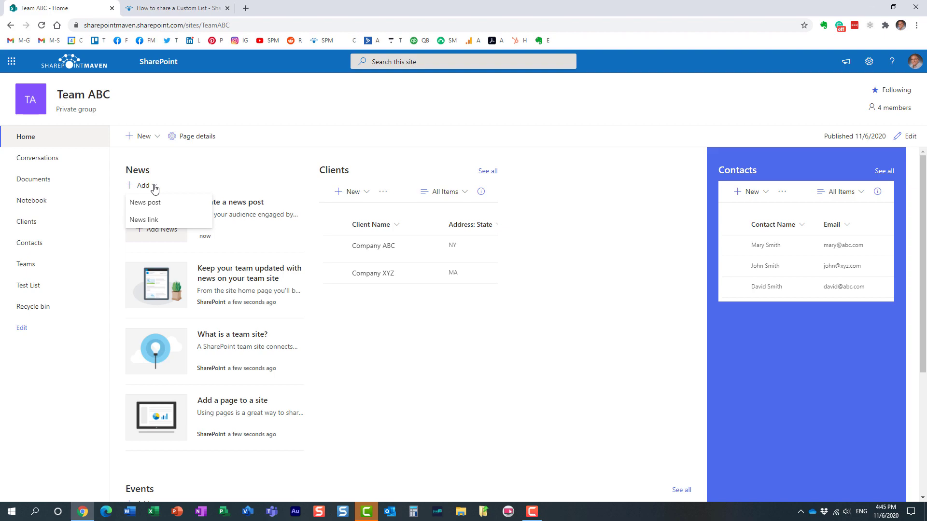
mouse_move(144, 202)
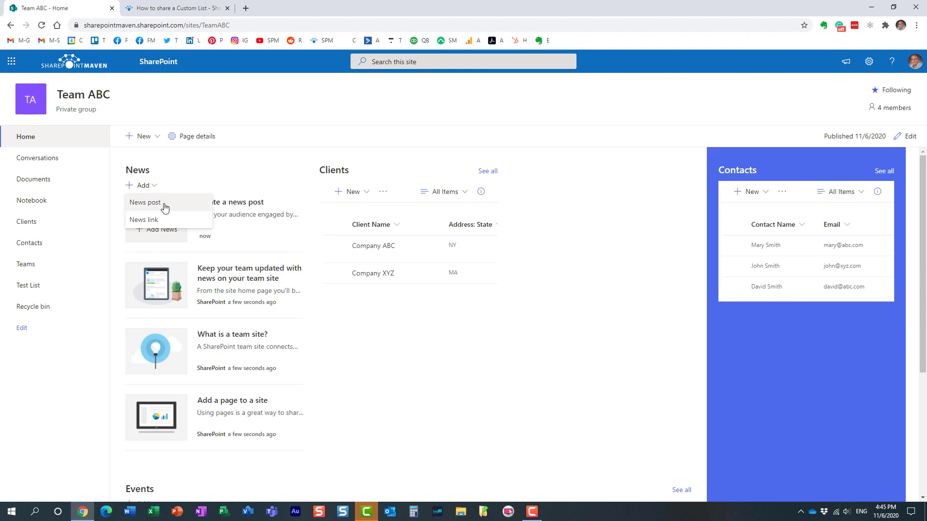
mouse_move(161, 215)
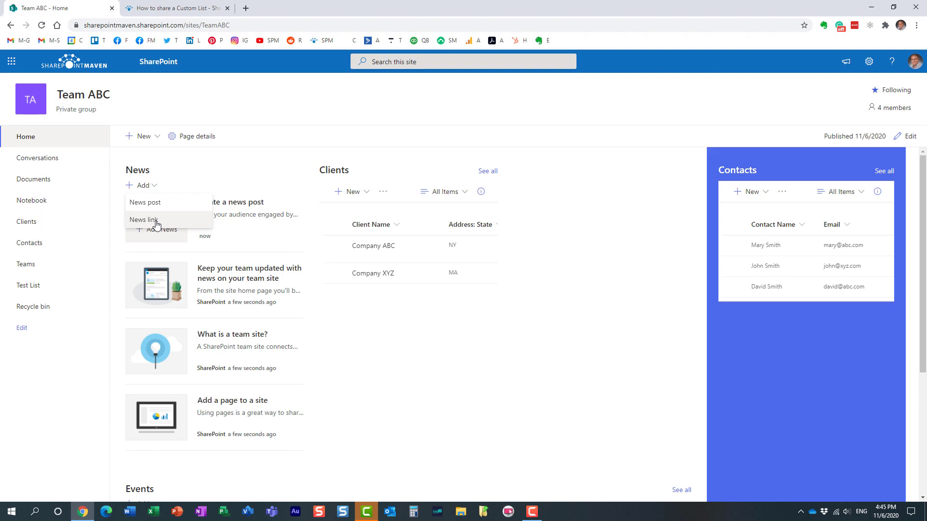
mouse_move(169, 222)
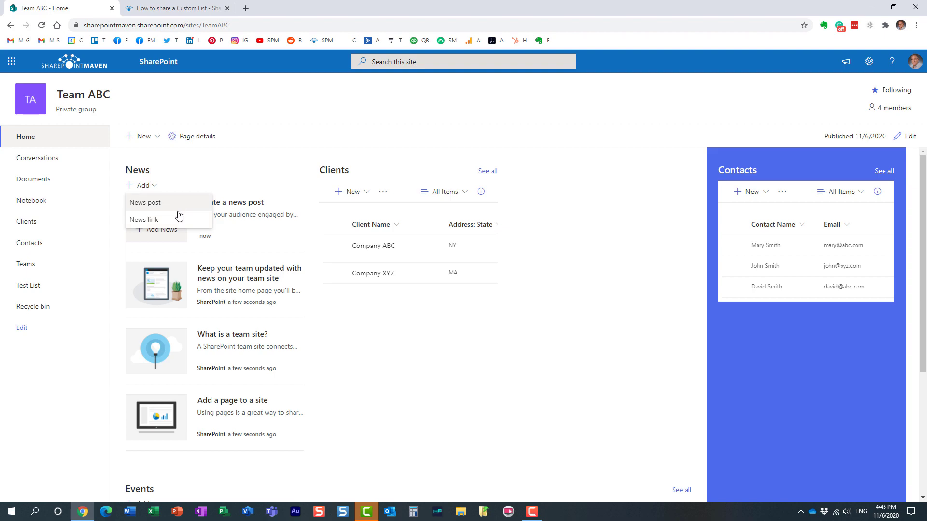
mouse_move(157, 222)
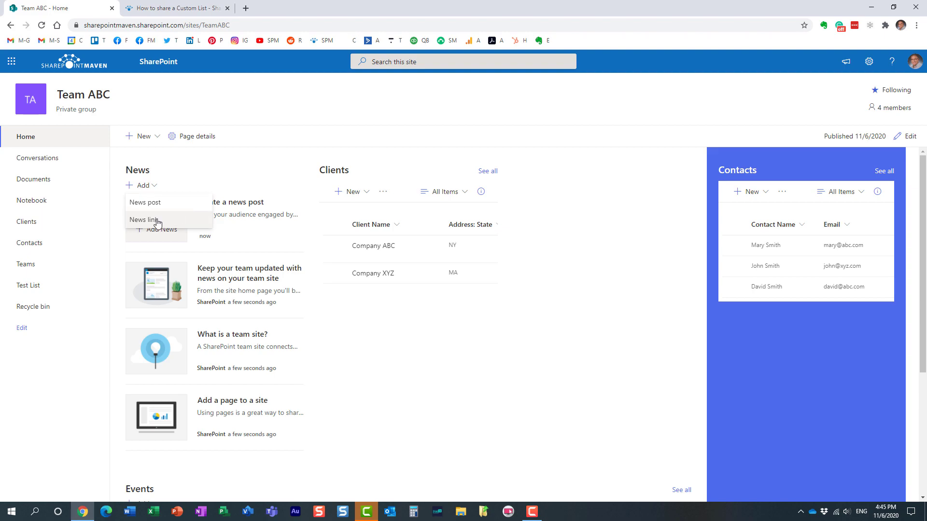
Start a News link post and select the Custom List article's URL in its tab
click(143, 219)
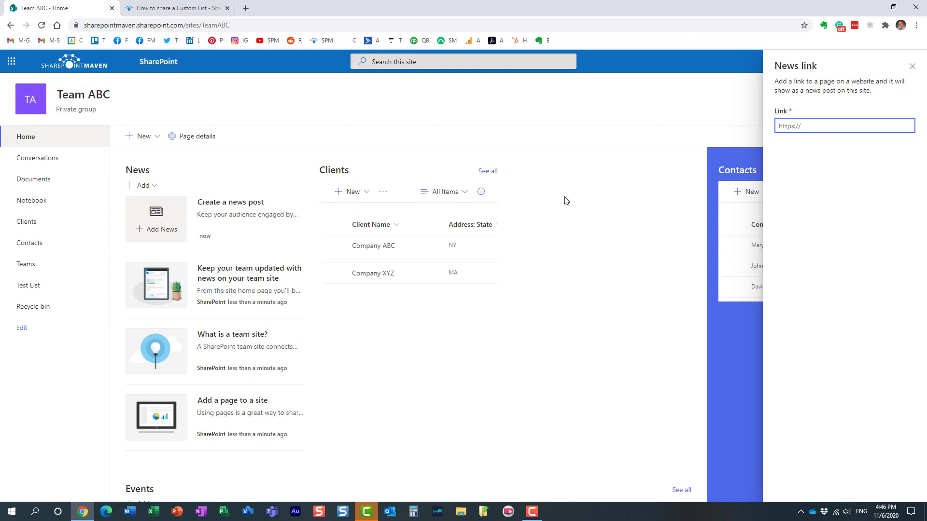
mouse_move(574, 223)
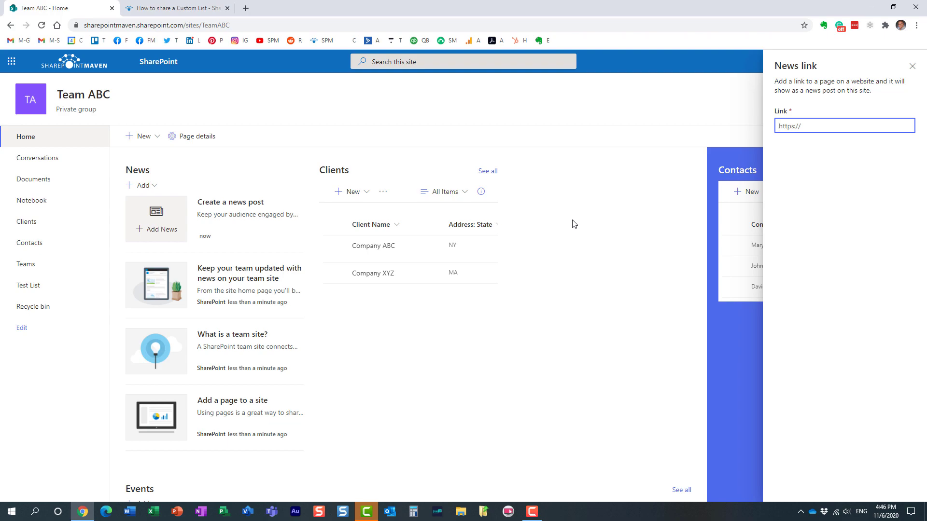
click(843, 126)
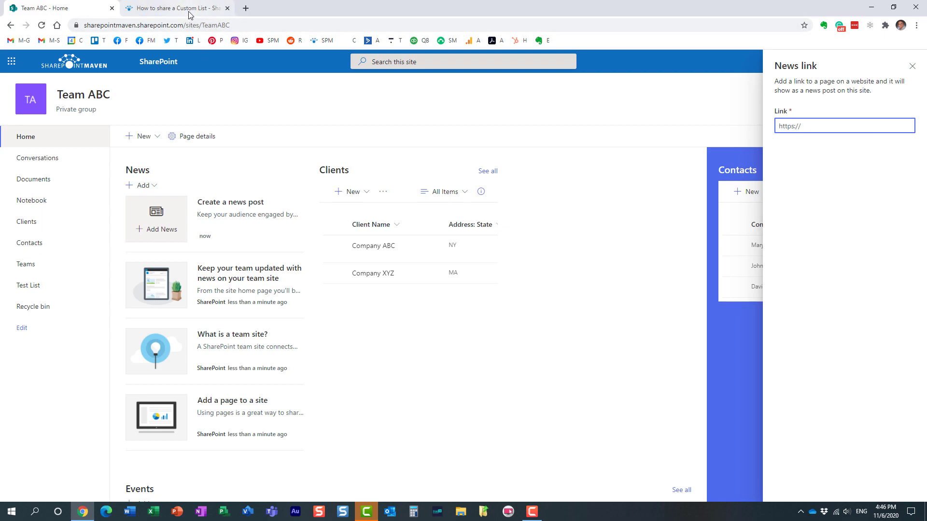
click(174, 8)
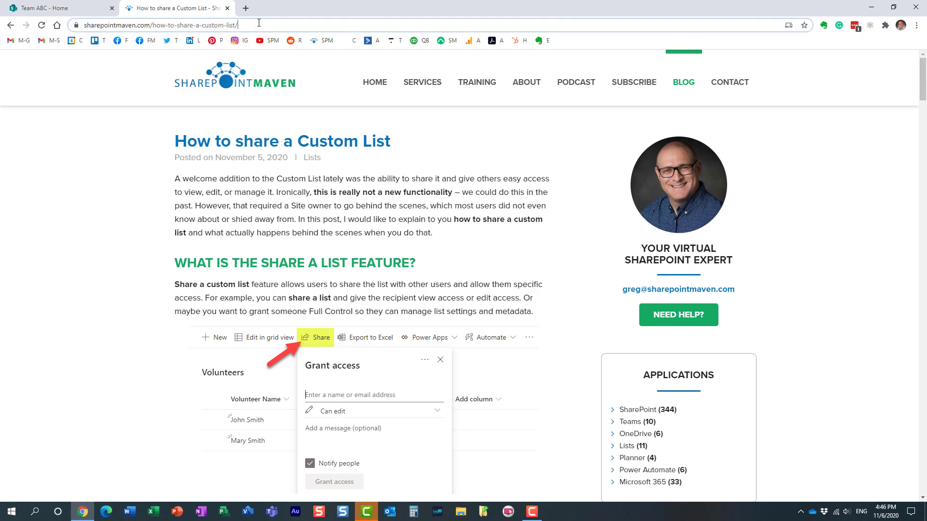
click(153, 24)
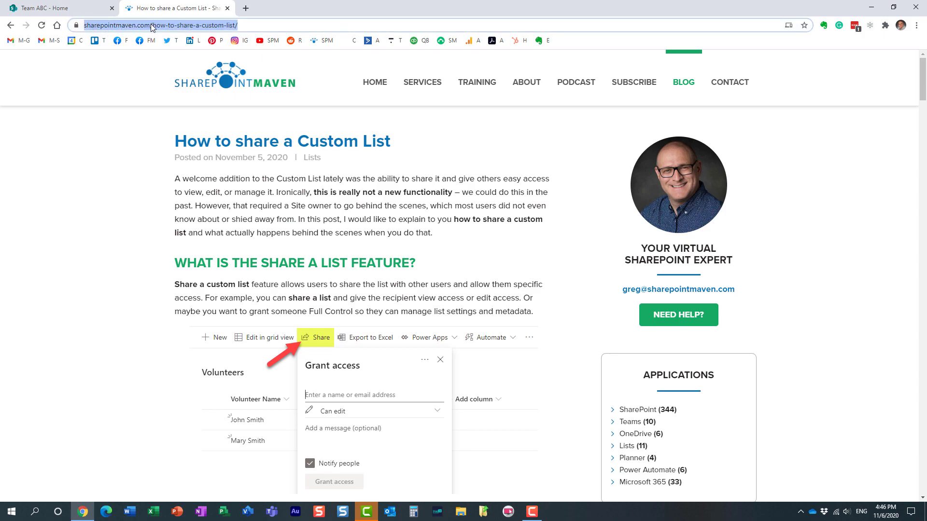
click(59, 7)
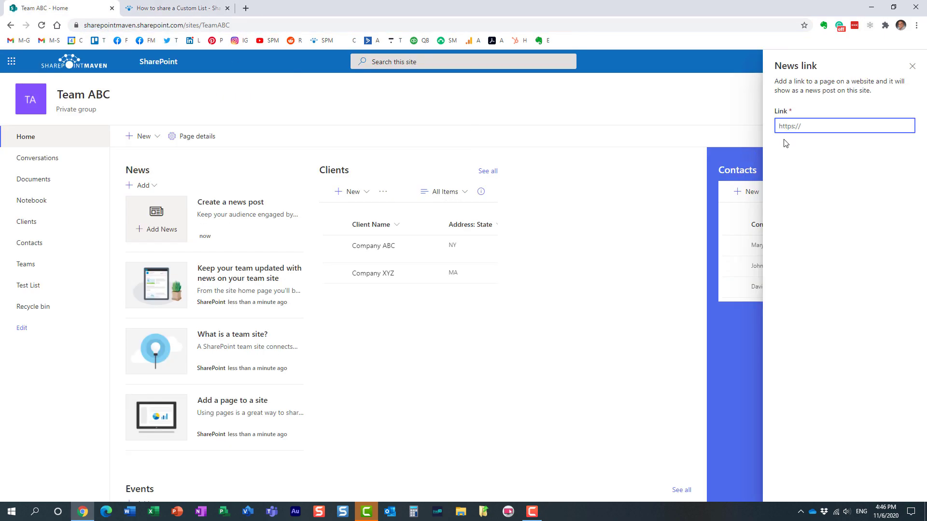
mouse_move(795, 142)
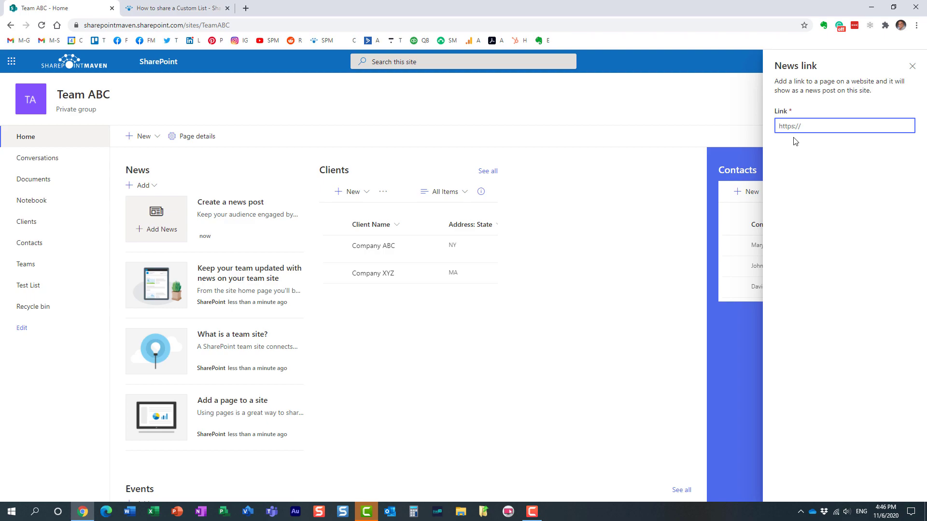
click(843, 126)
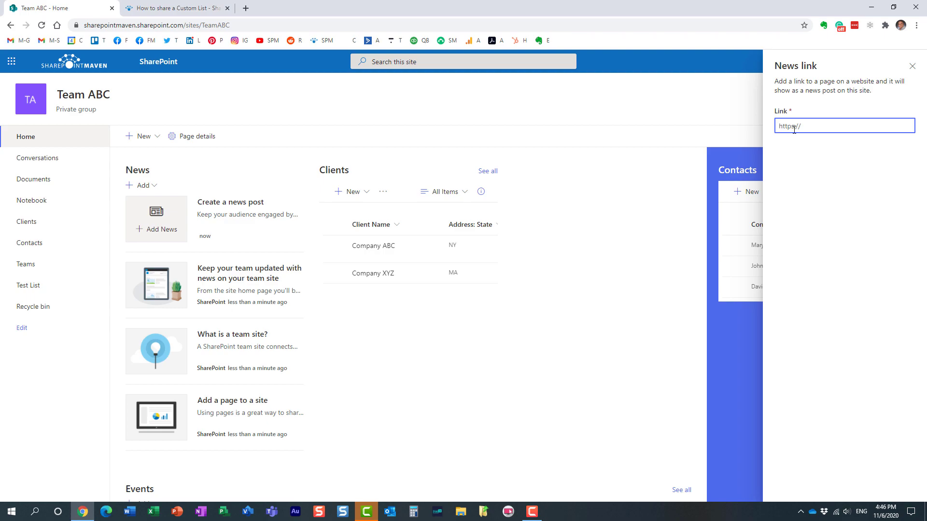
text(https://sharepointmaven.com/how-to-share-a-custom-list/)
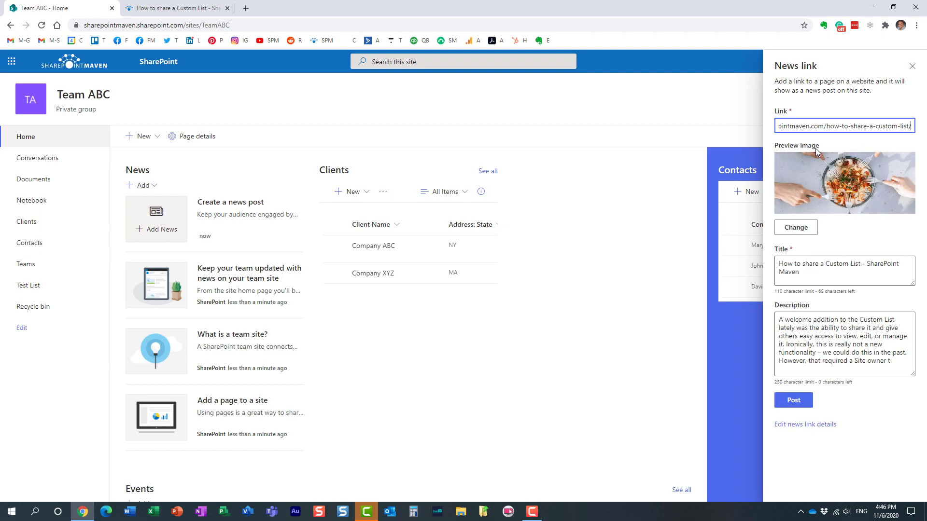
mouse_move(838, 147)
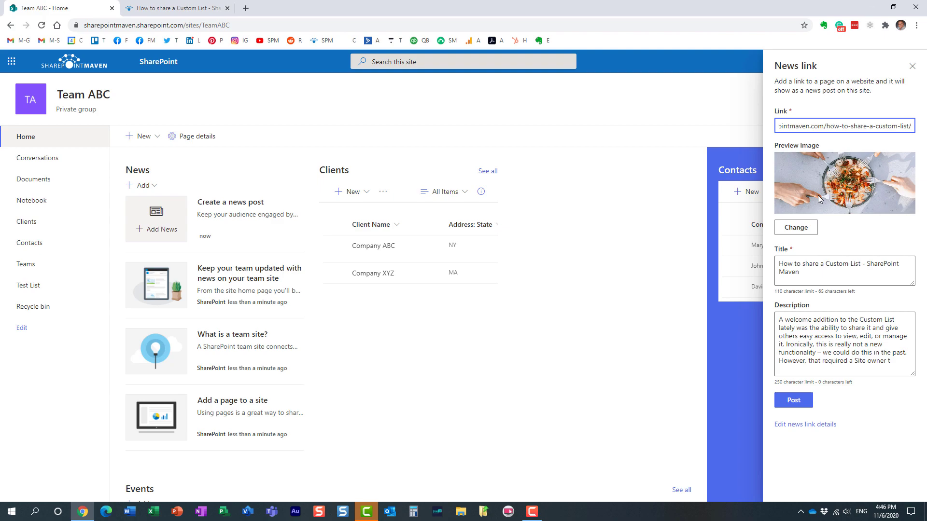
mouse_move(818, 198)
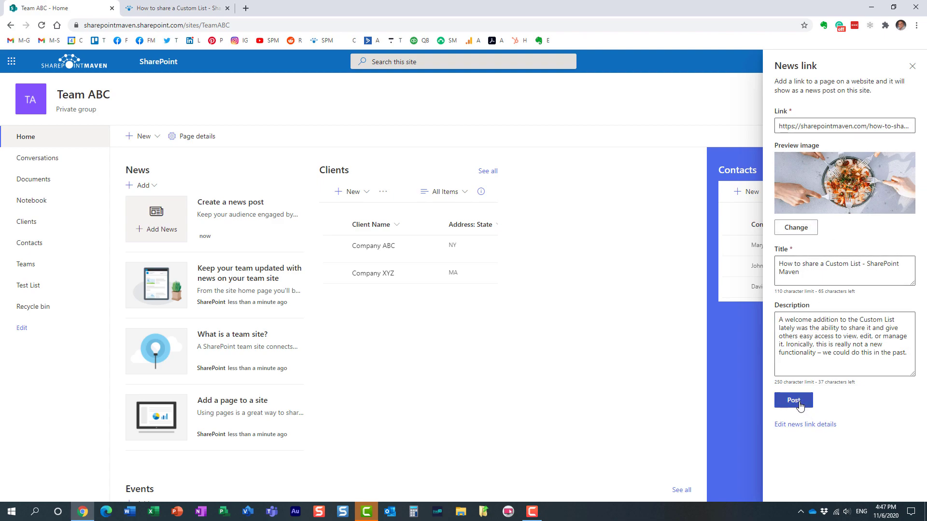
Post the 'How to share a Custom List' news link to the site
click(792, 400)
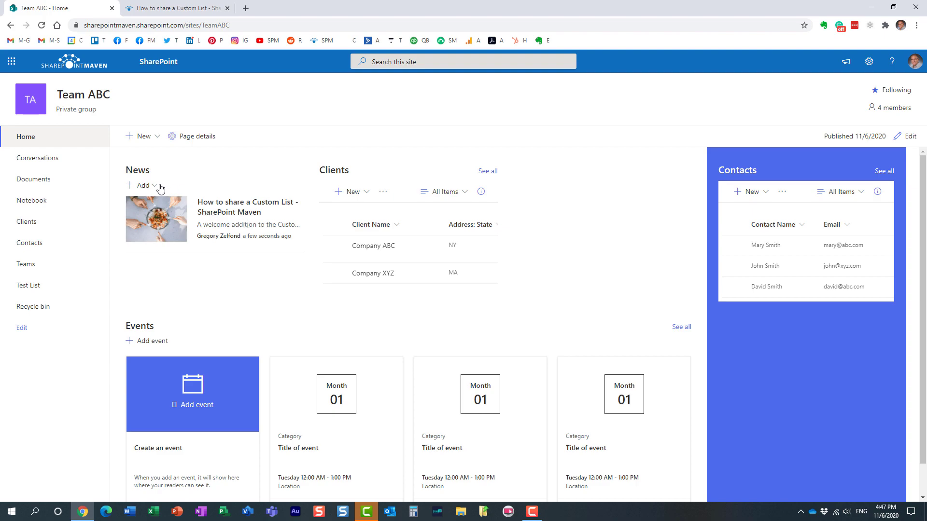
mouse_move(158, 189)
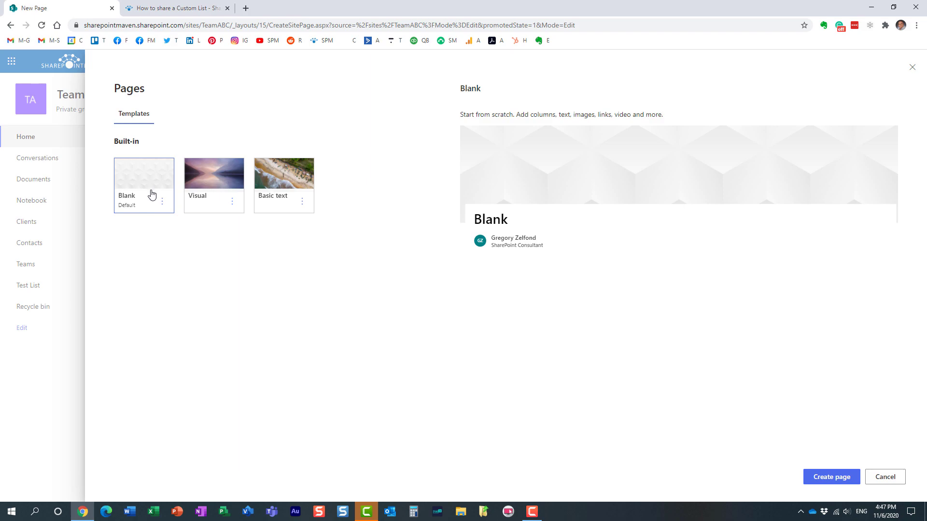
mouse_move(150, 189)
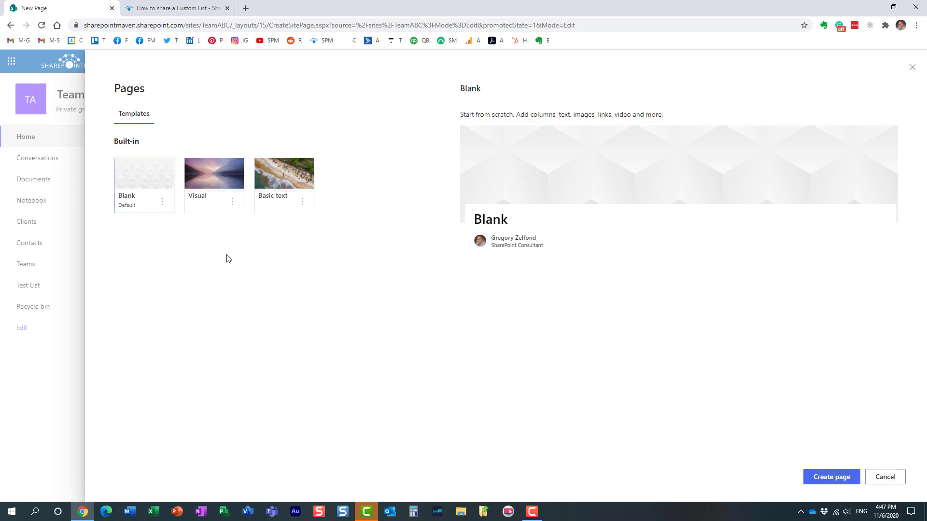
mouse_move(213, 259)
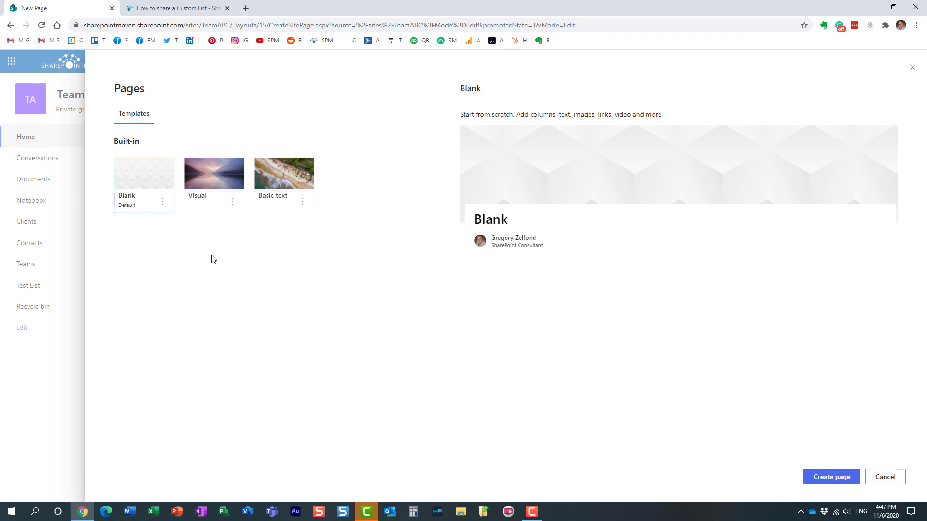
mouse_move(344, 371)
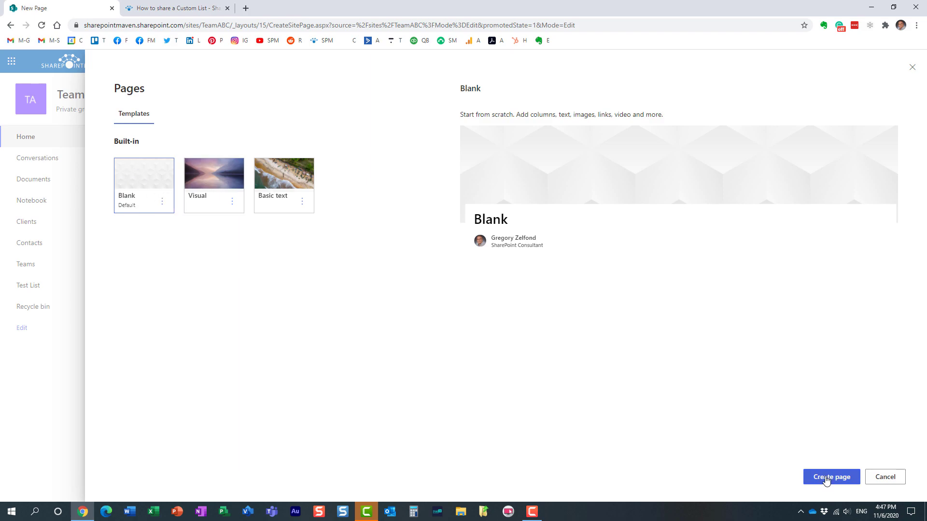
Create the new news page from the Blank template
click(830, 477)
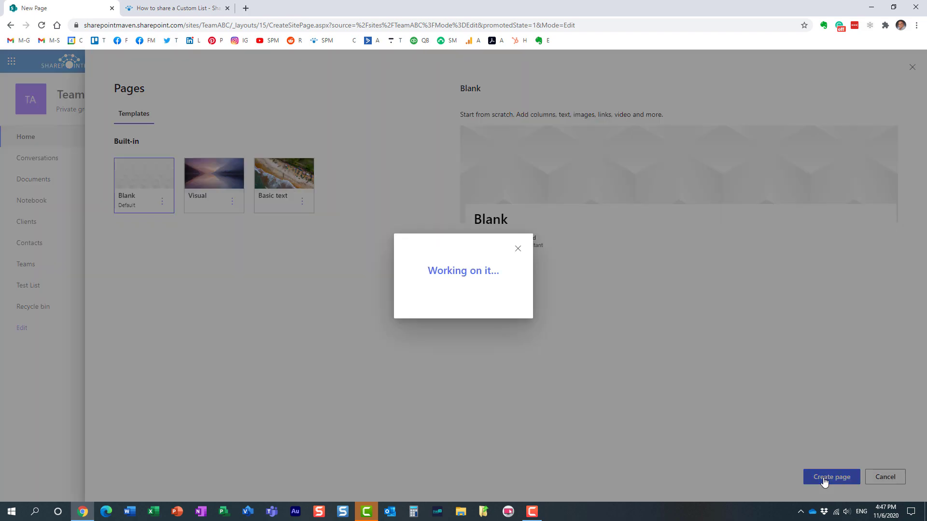
Title the news page 'Some news' with matching text, then post it
click(830, 476)
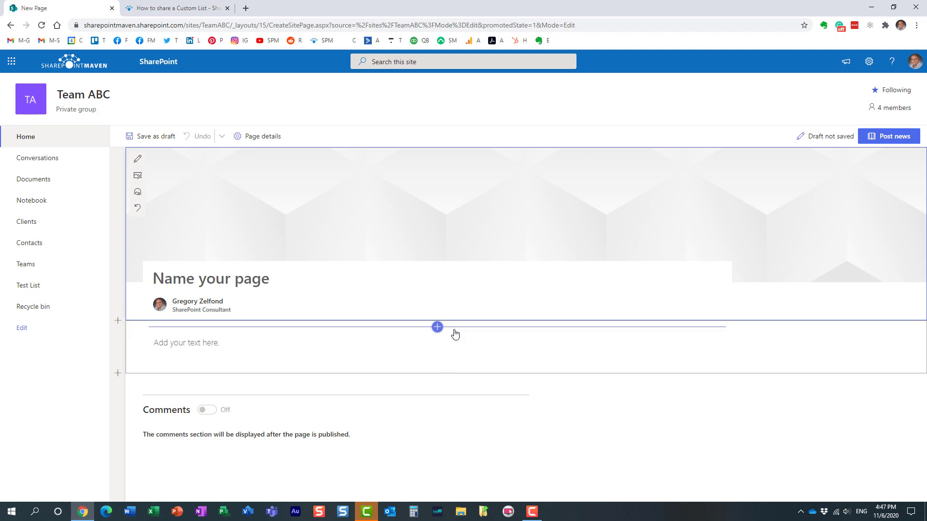
text(Some news)
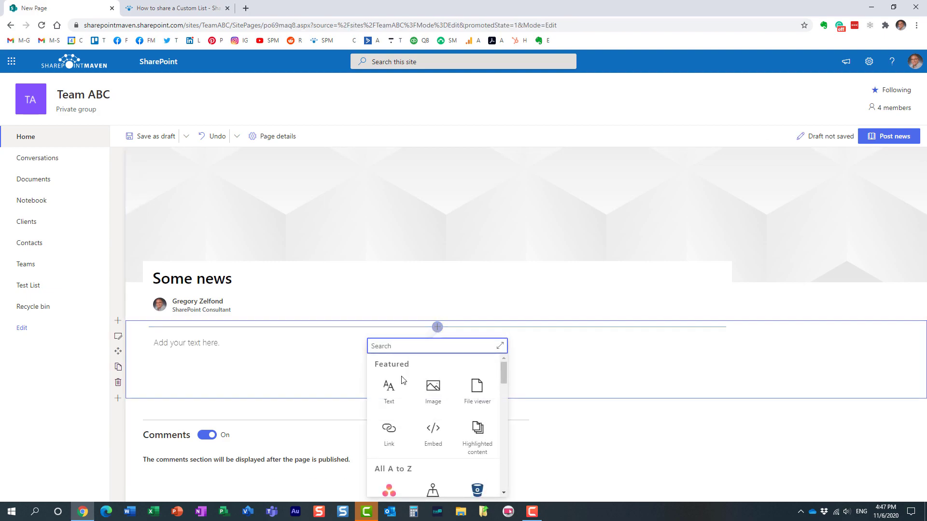
text(Some news)
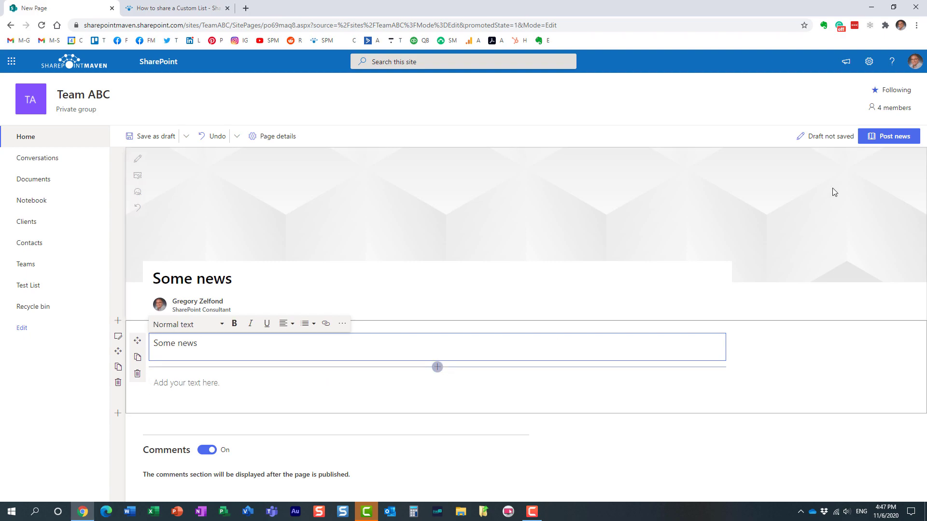
click(888, 136)
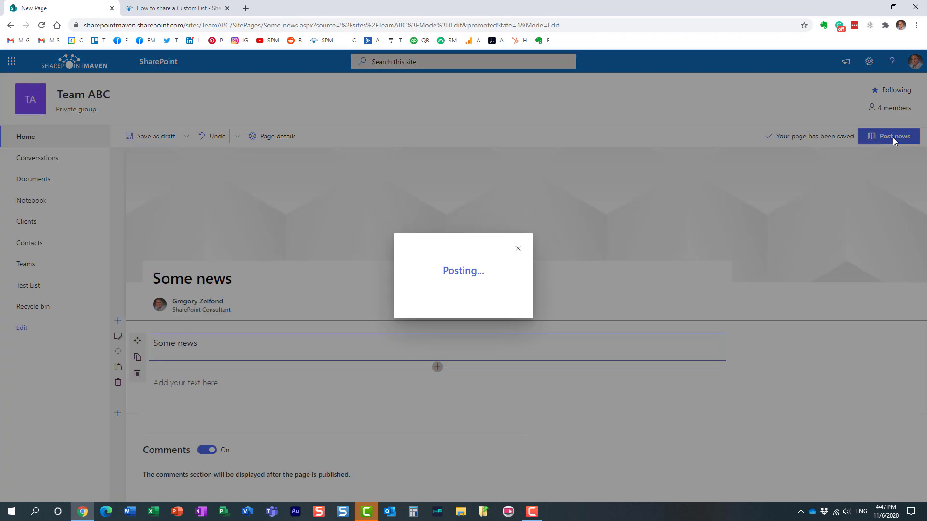
Finish posting 'Some news' so it tops the Team ABC News section
click(888, 136)
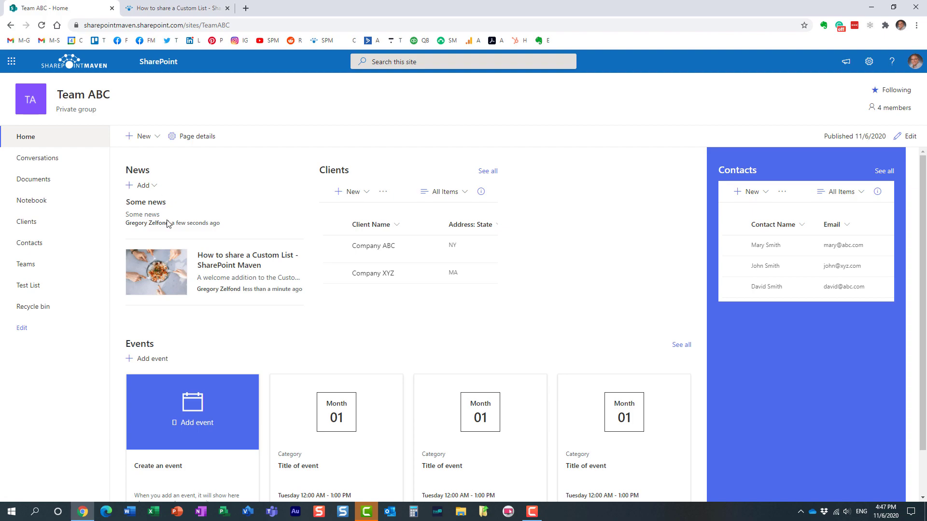
mouse_move(171, 232)
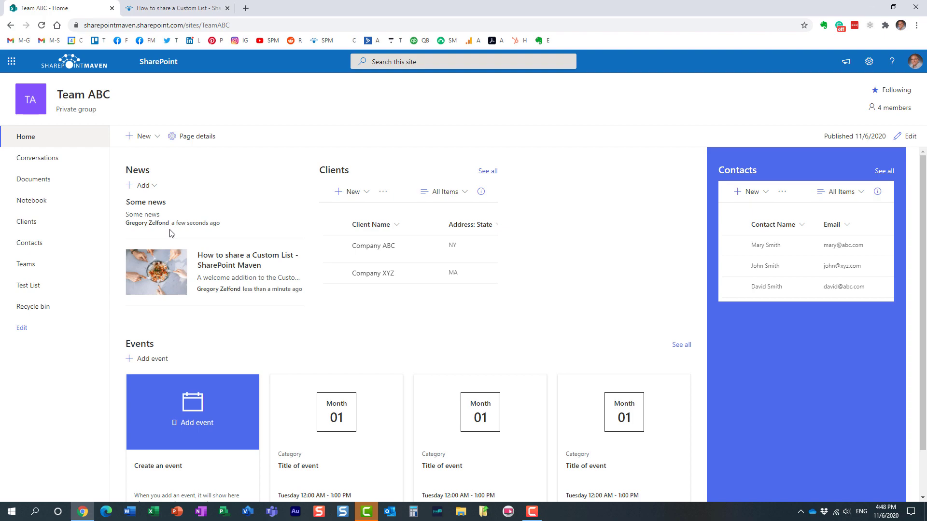
mouse_move(153, 253)
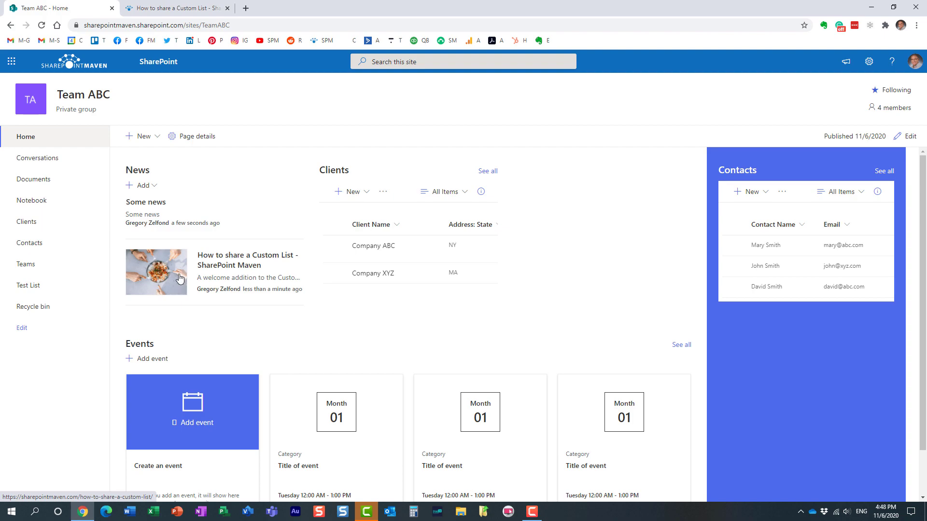
mouse_move(181, 251)
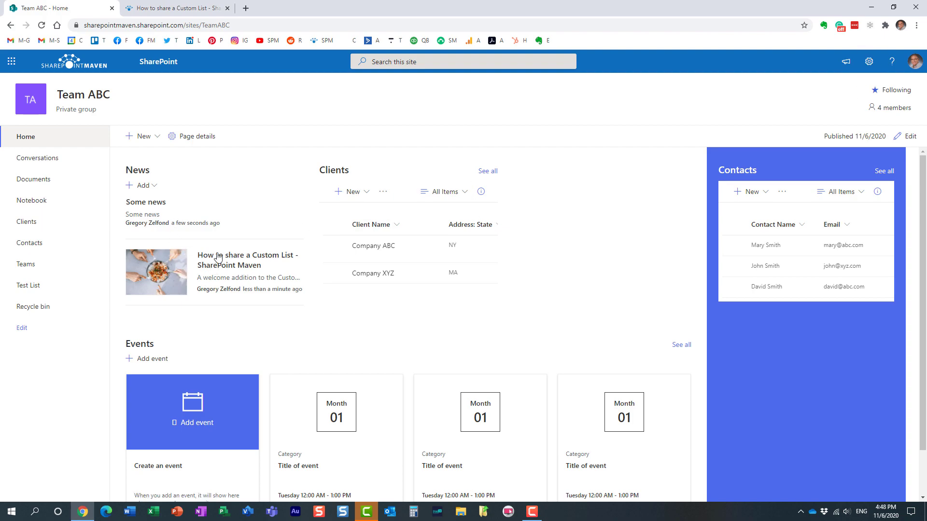
mouse_move(198, 223)
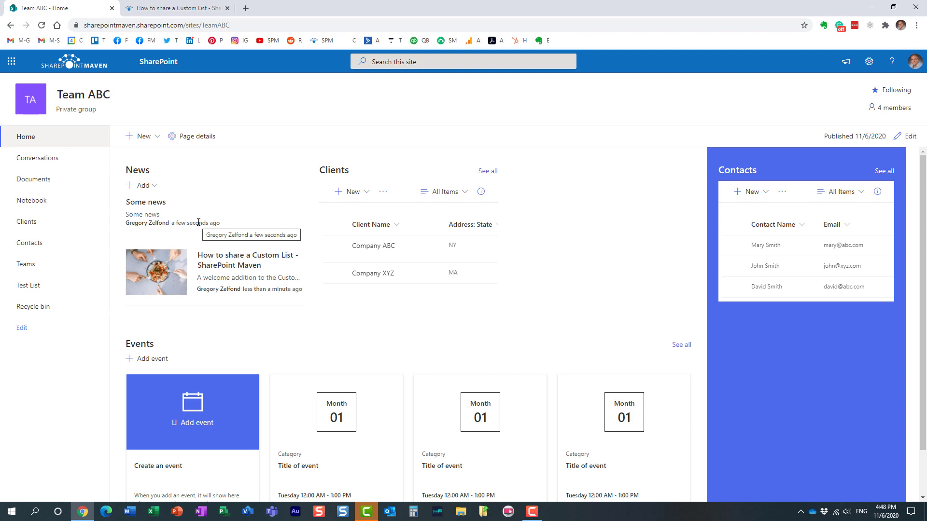
mouse_move(190, 251)
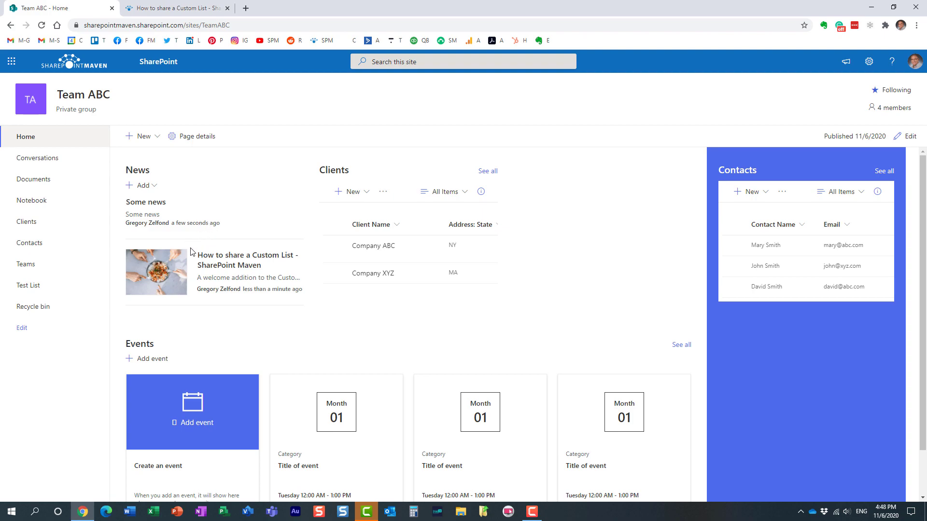
mouse_move(869, 61)
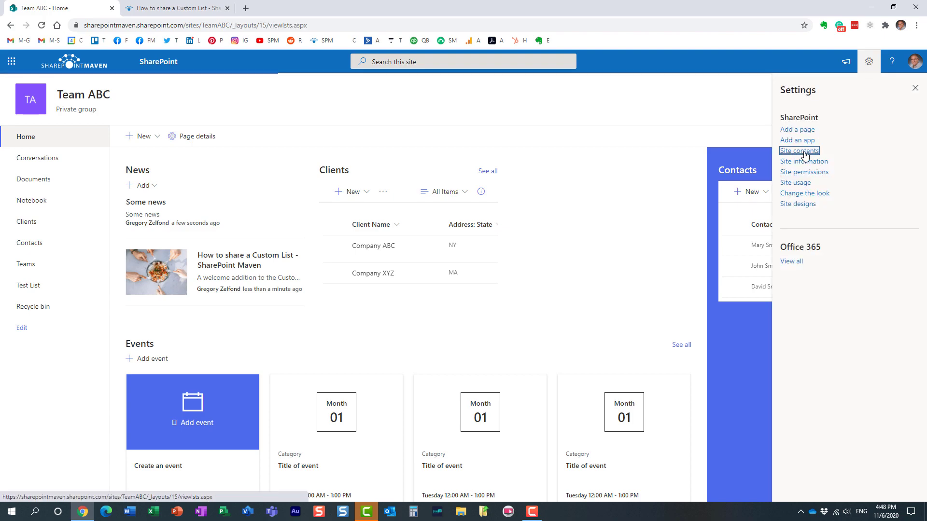
Go to Site contents and open the Site Pages library
click(799, 151)
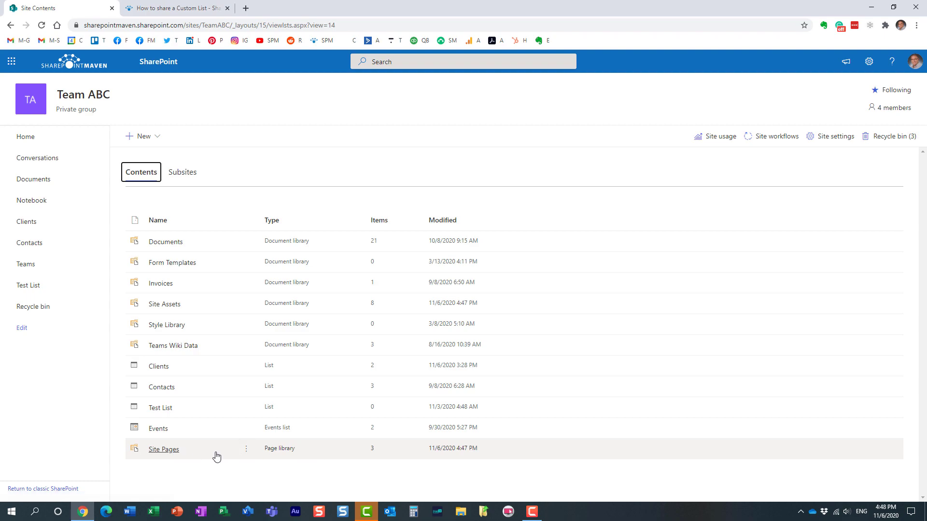
mouse_move(224, 309)
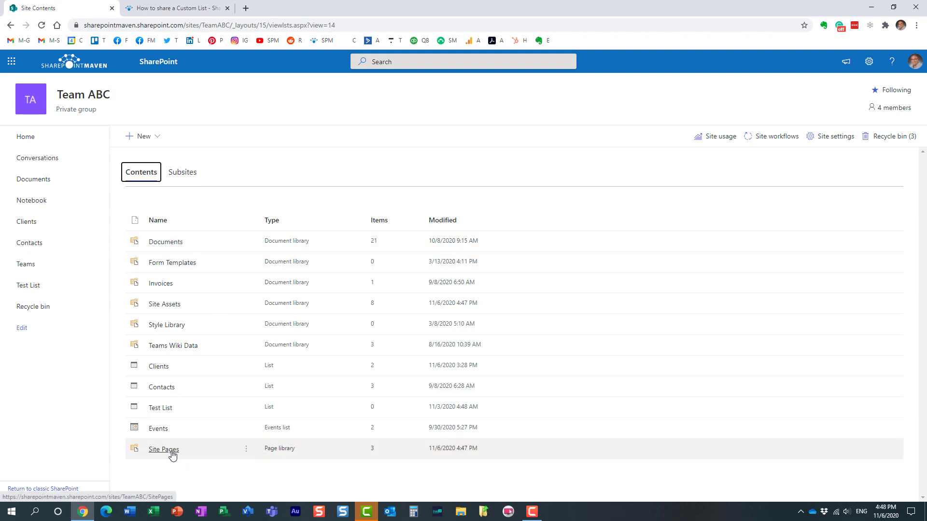
click(163, 449)
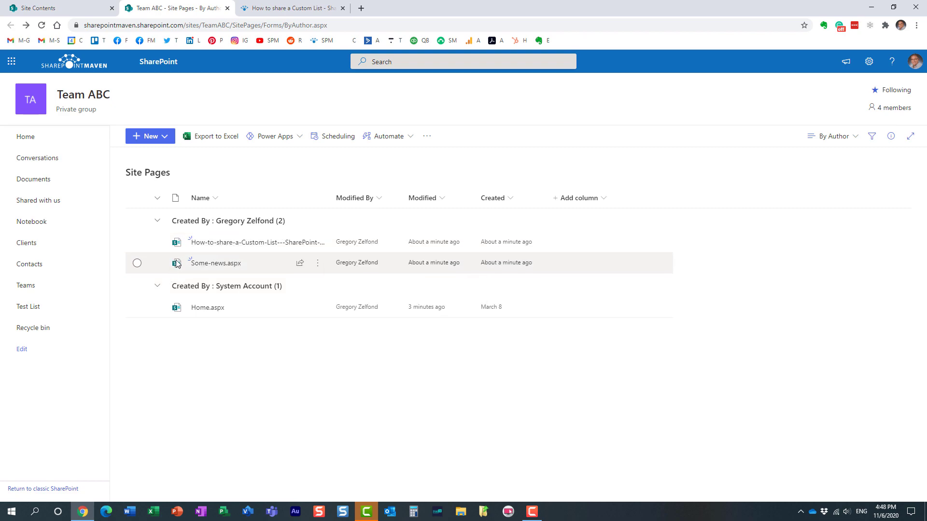
click(256, 242)
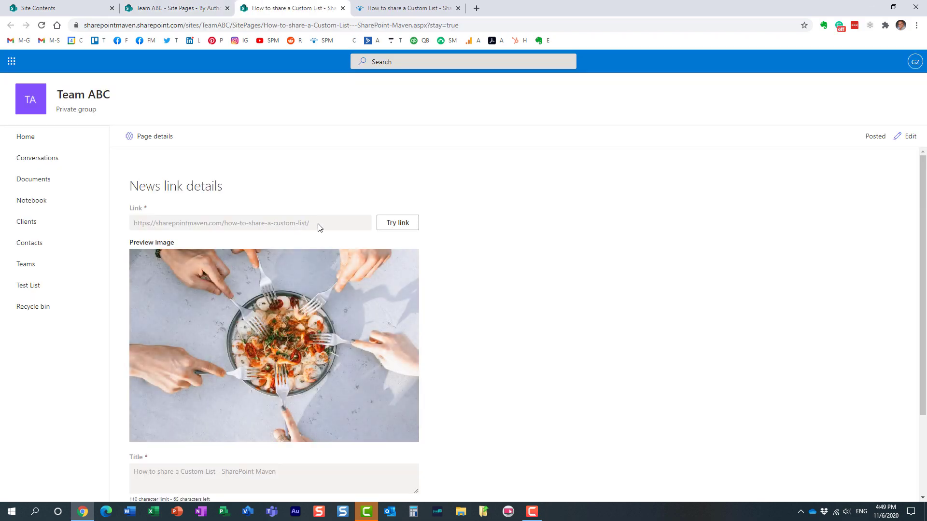
scroll(down, 3)
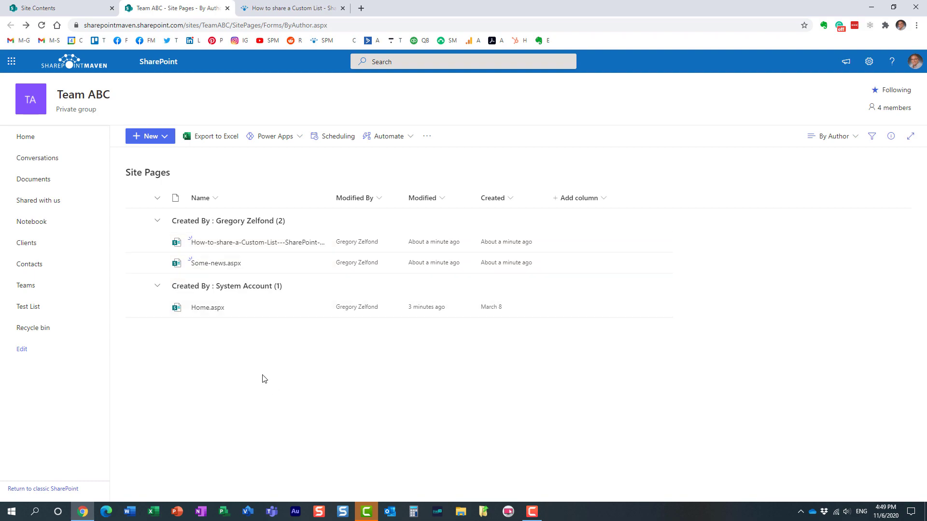
mouse_move(260, 307)
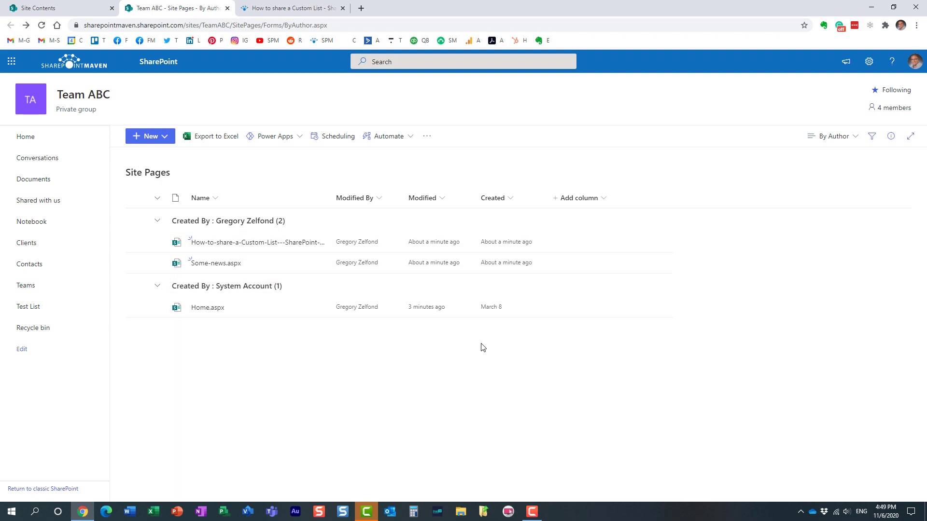
mouse_move(600, 307)
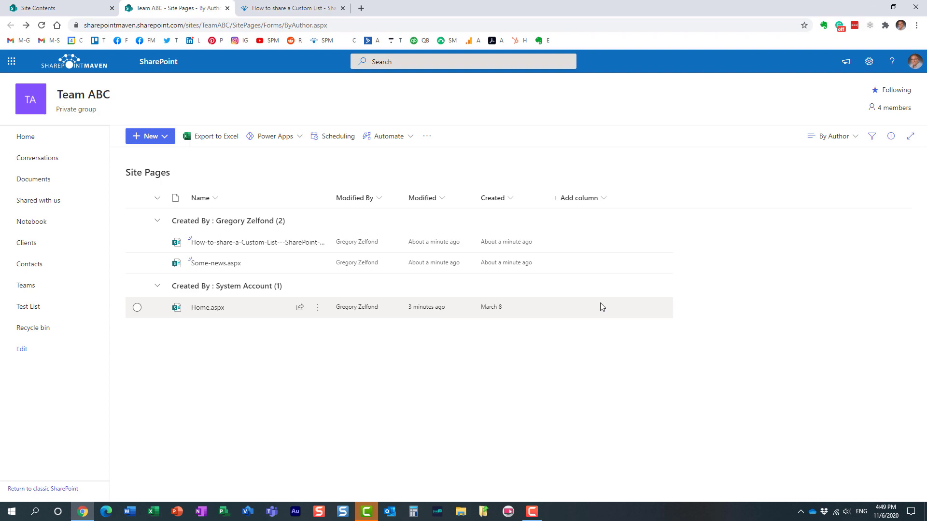
mouse_move(605, 295)
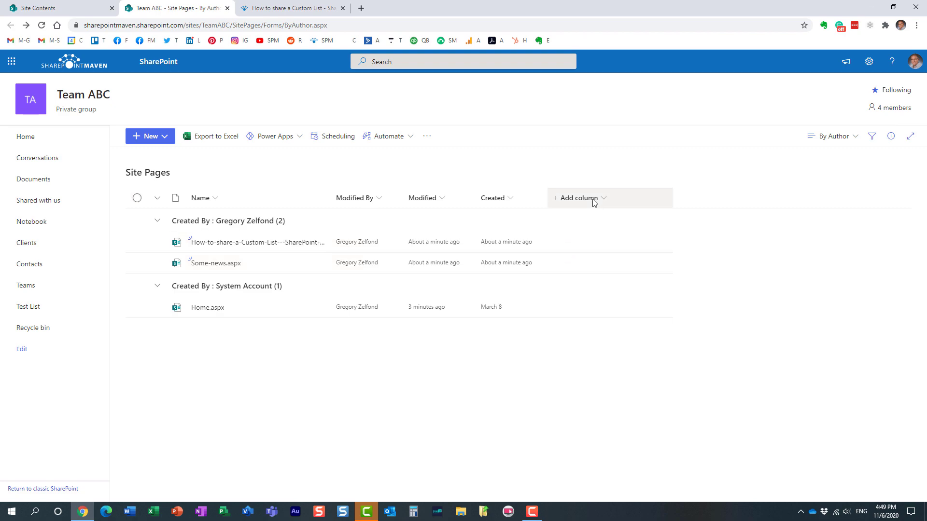
Display the Promoted State column in the Site Pages view via Show/hide columns
click(577, 198)
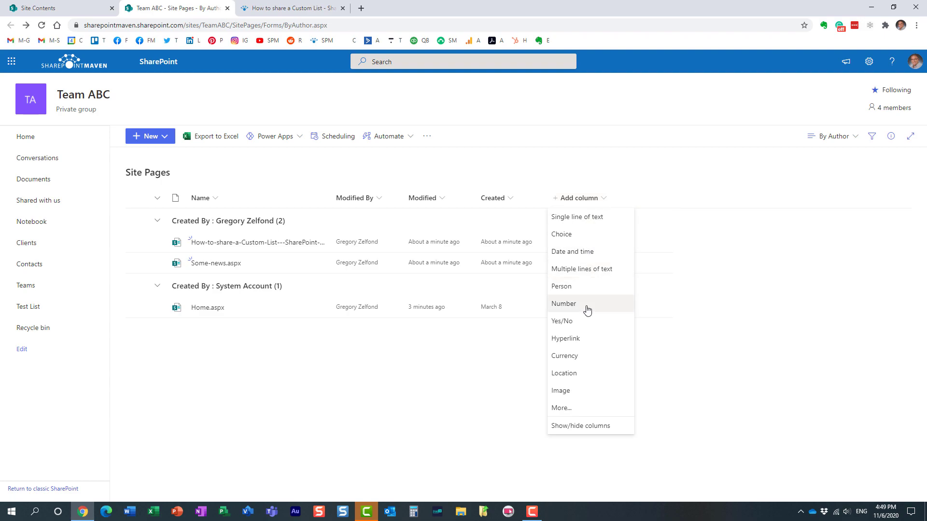
click(580, 426)
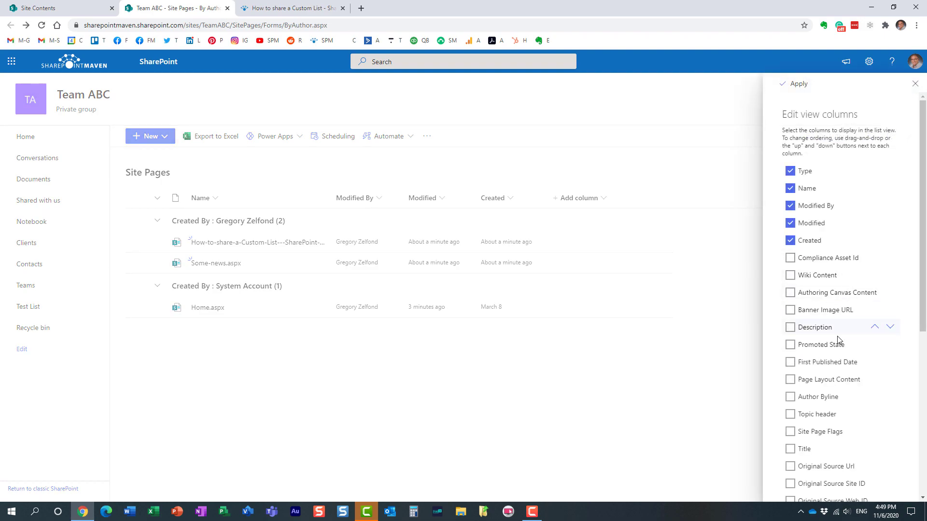
click(790, 345)
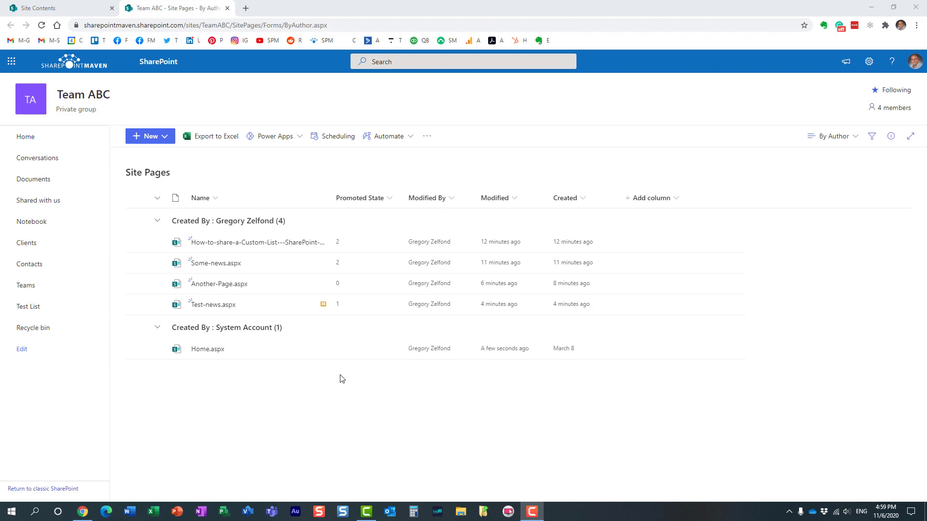
mouse_move(348, 283)
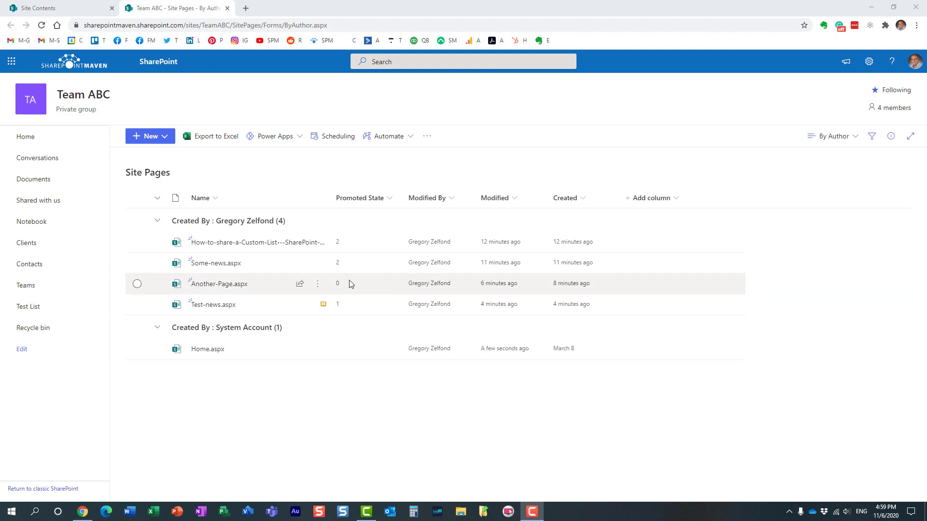
mouse_move(345, 263)
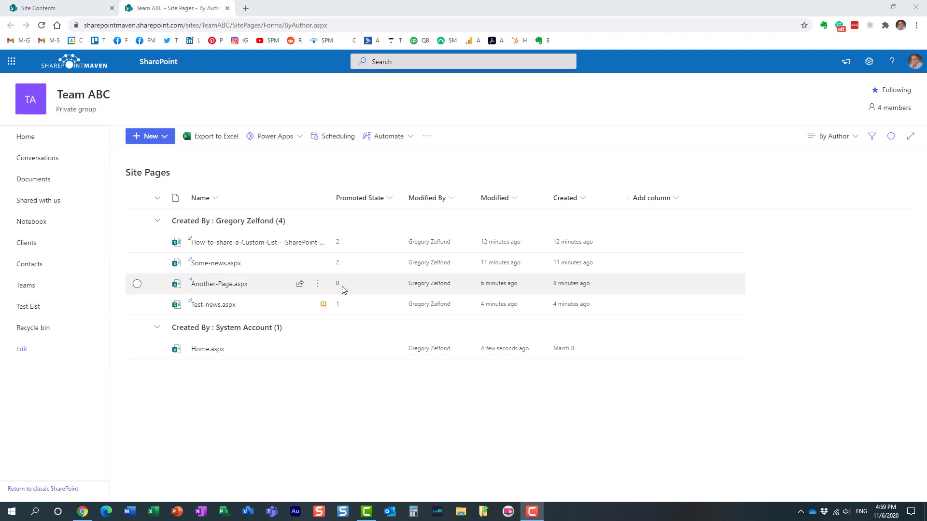
mouse_move(352, 311)
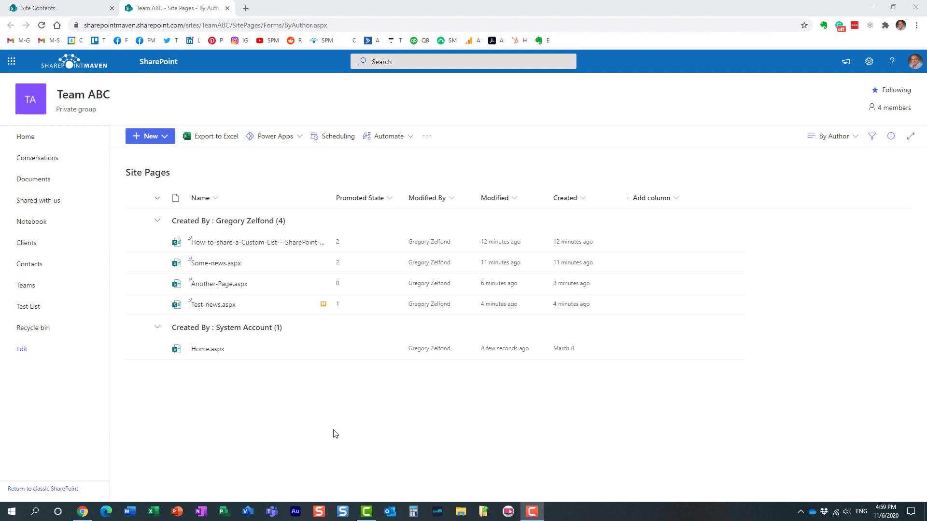
mouse_move(329, 432)
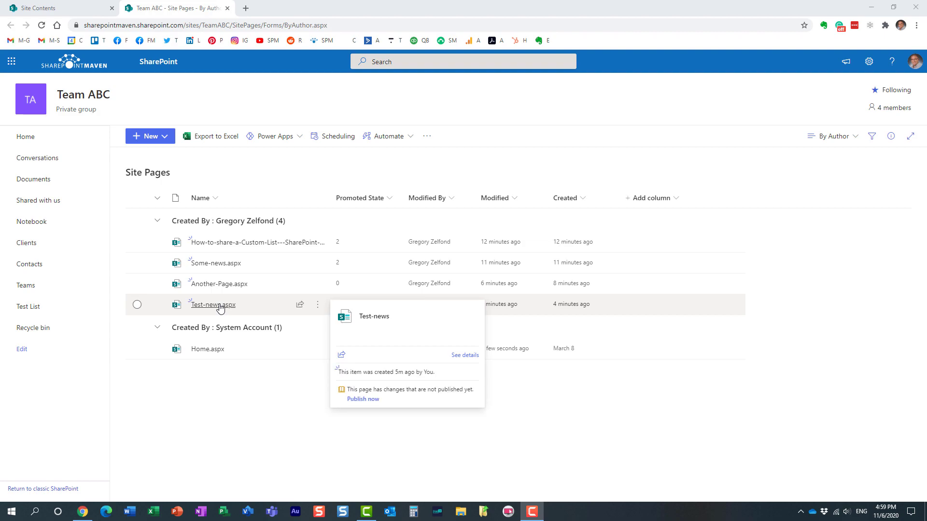
Post Test-news.aspx as news, then return to the Site Pages library via Site contents
click(211, 304)
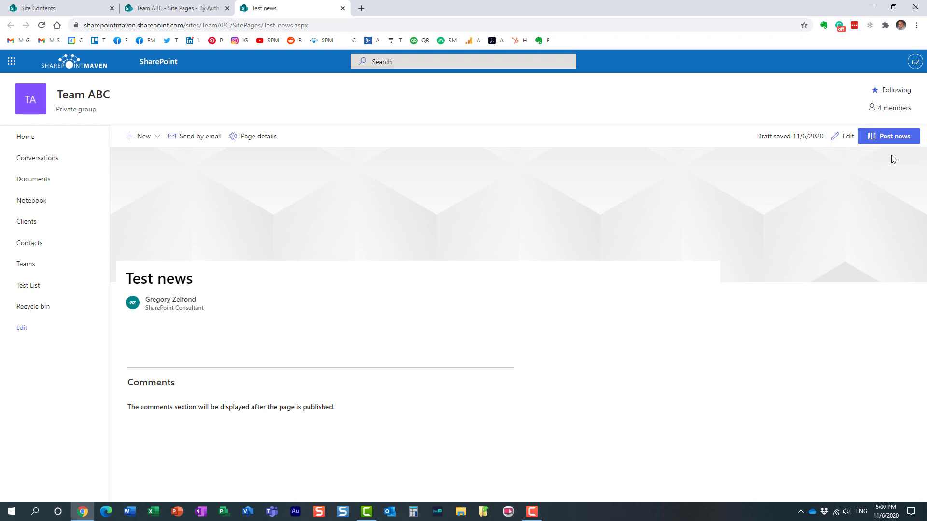
mouse_move(891, 143)
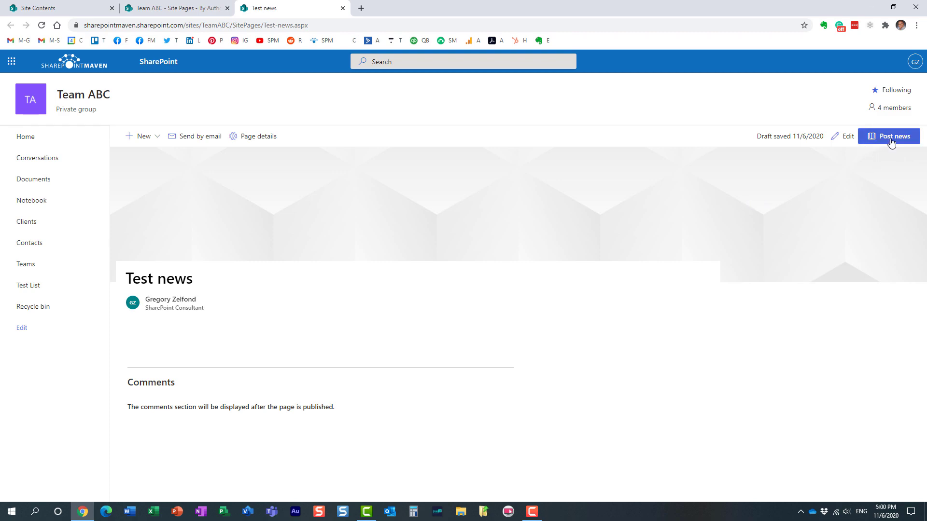
click(888, 136)
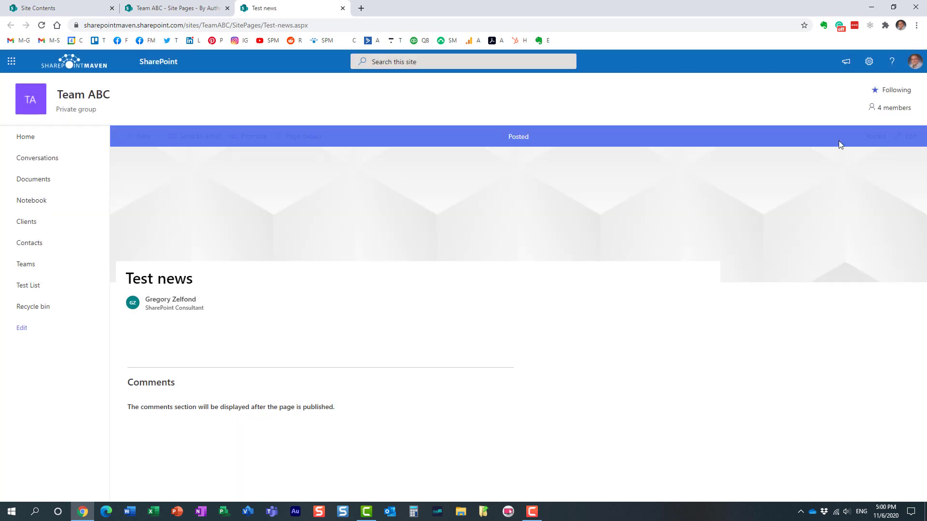
click(869, 61)
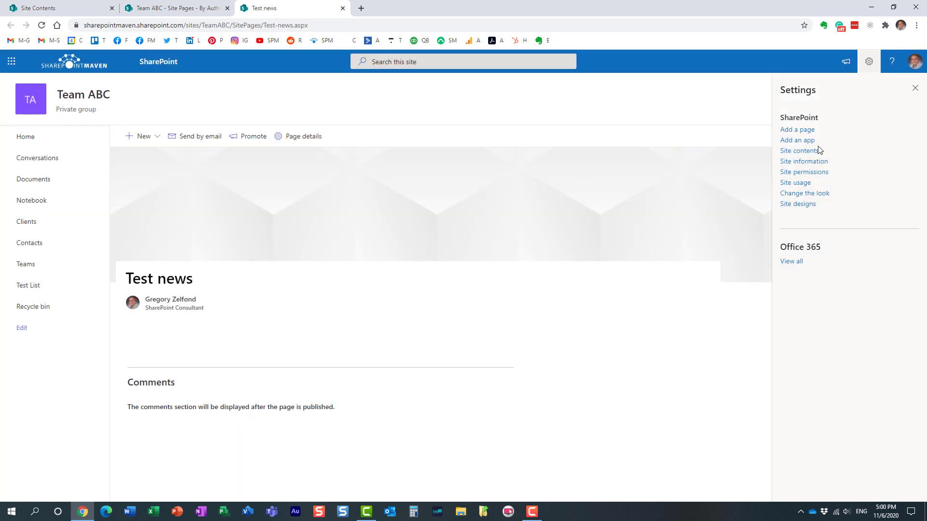
click(800, 150)
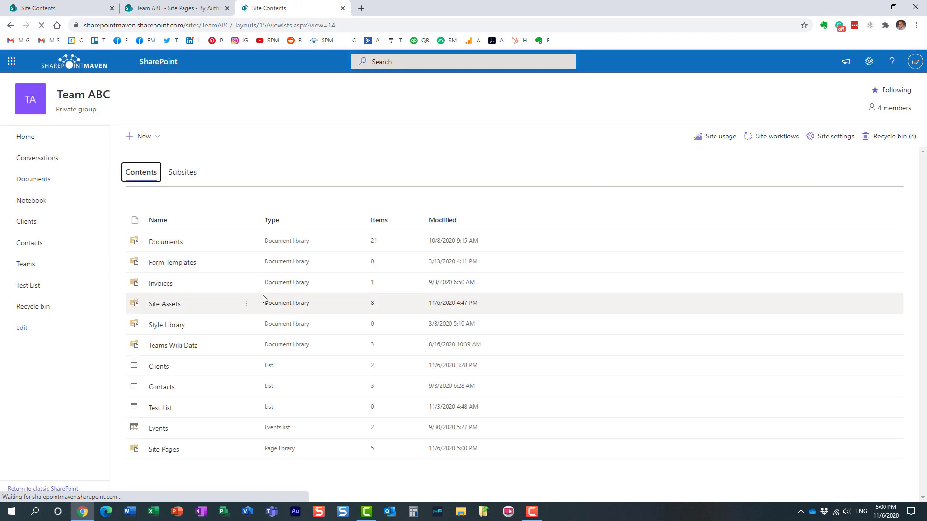
click(164, 449)
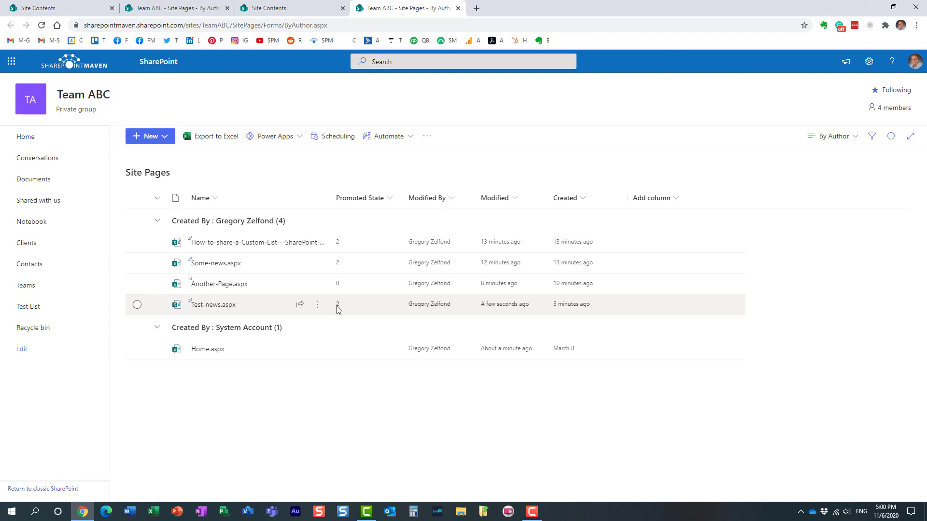
mouse_move(346, 281)
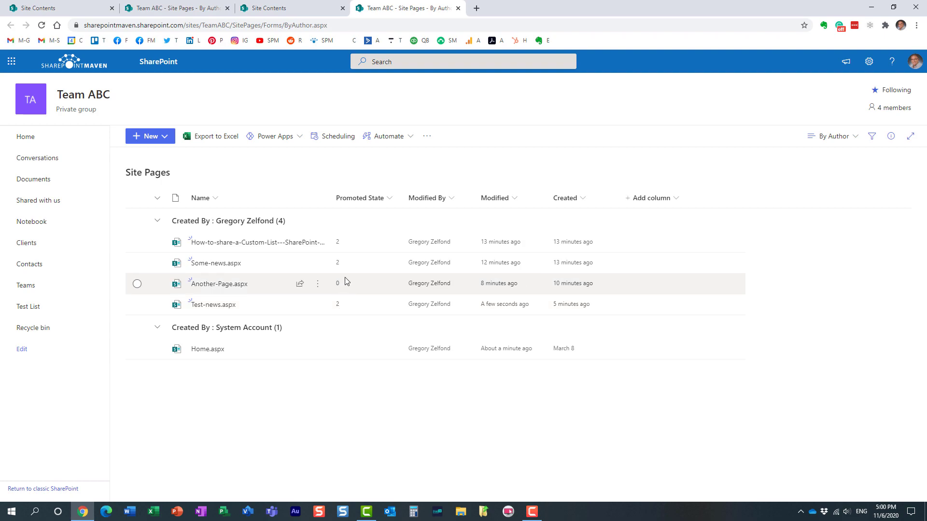
mouse_move(345, 272)
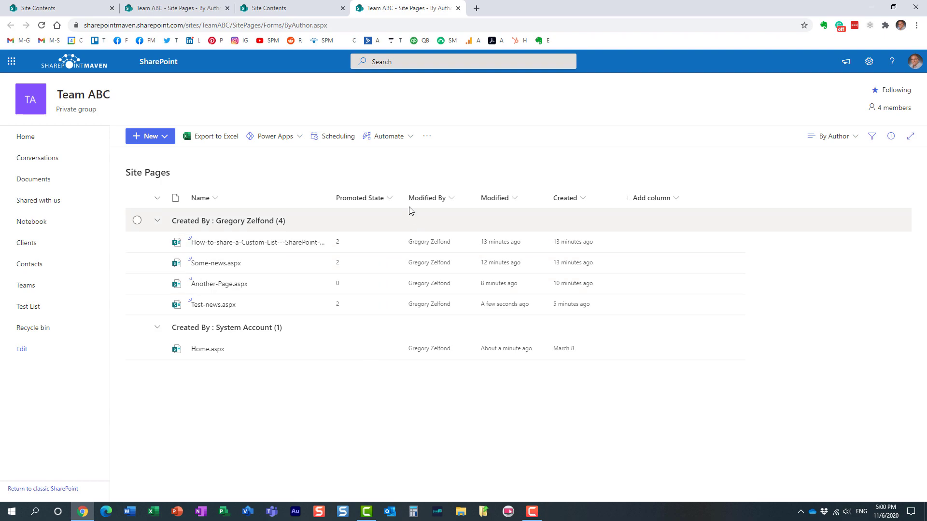
mouse_move(401, 164)
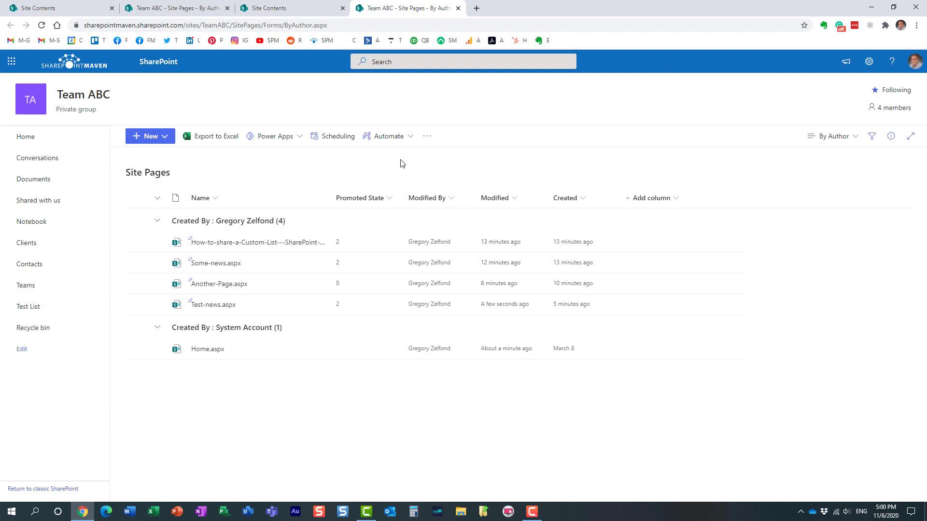
mouse_move(848, 102)
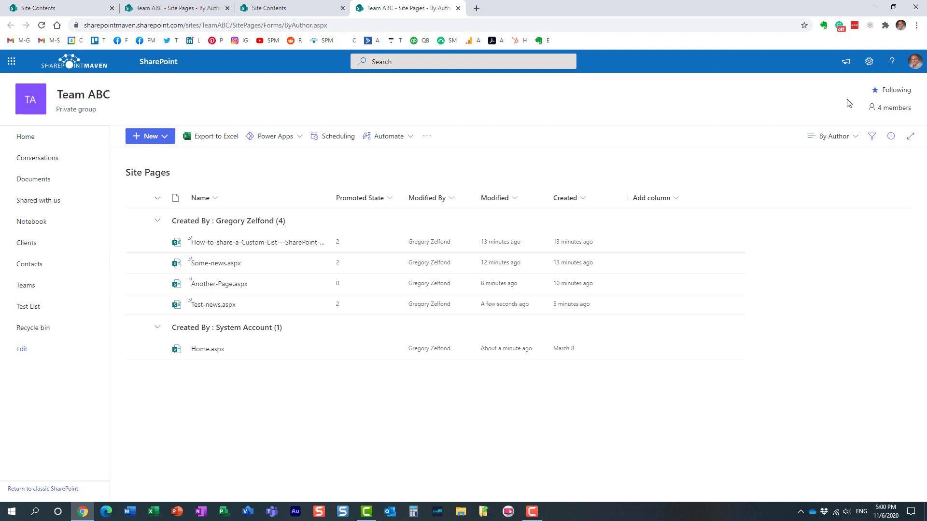
click(869, 61)
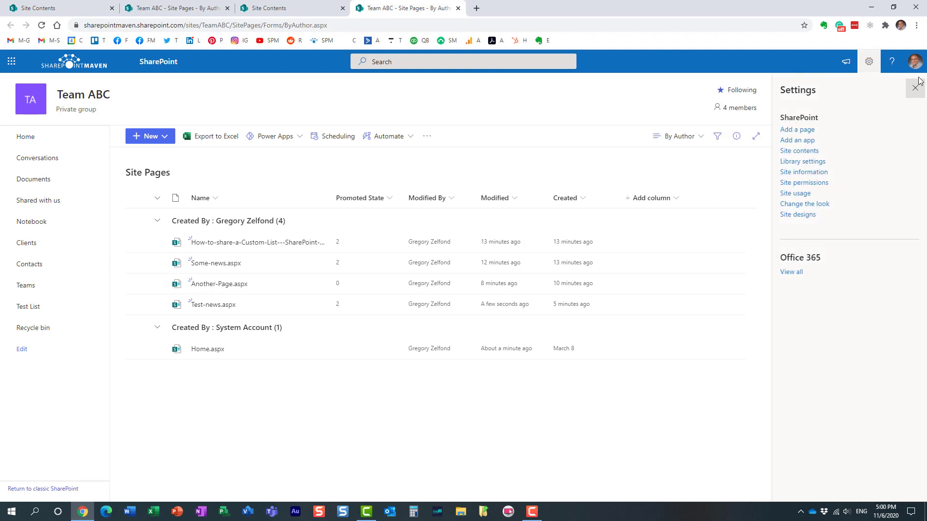
click(917, 88)
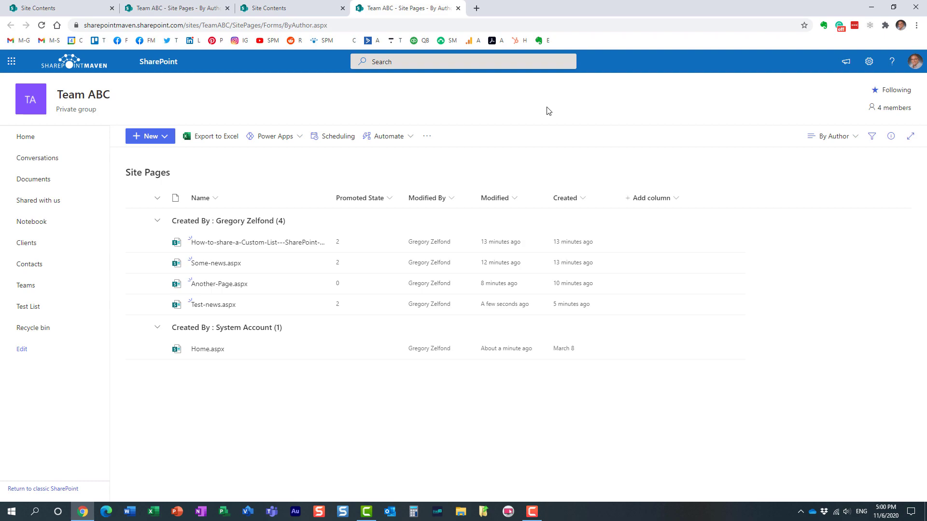